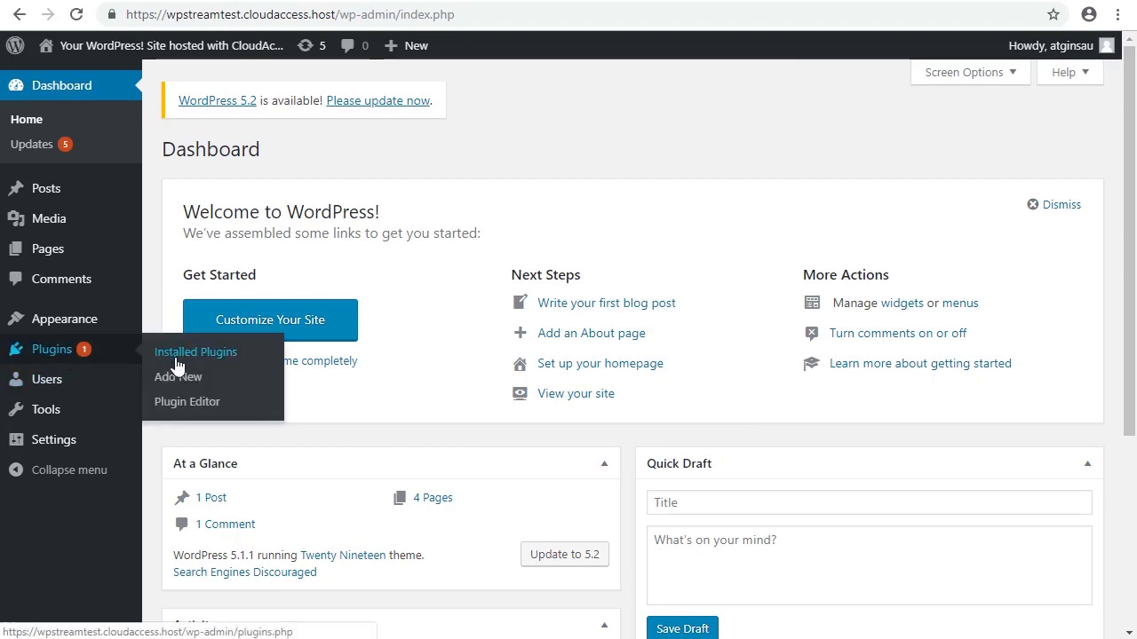
Search the plugin directory for 'wpstream', install WpStream and activate it.
click(178, 376)
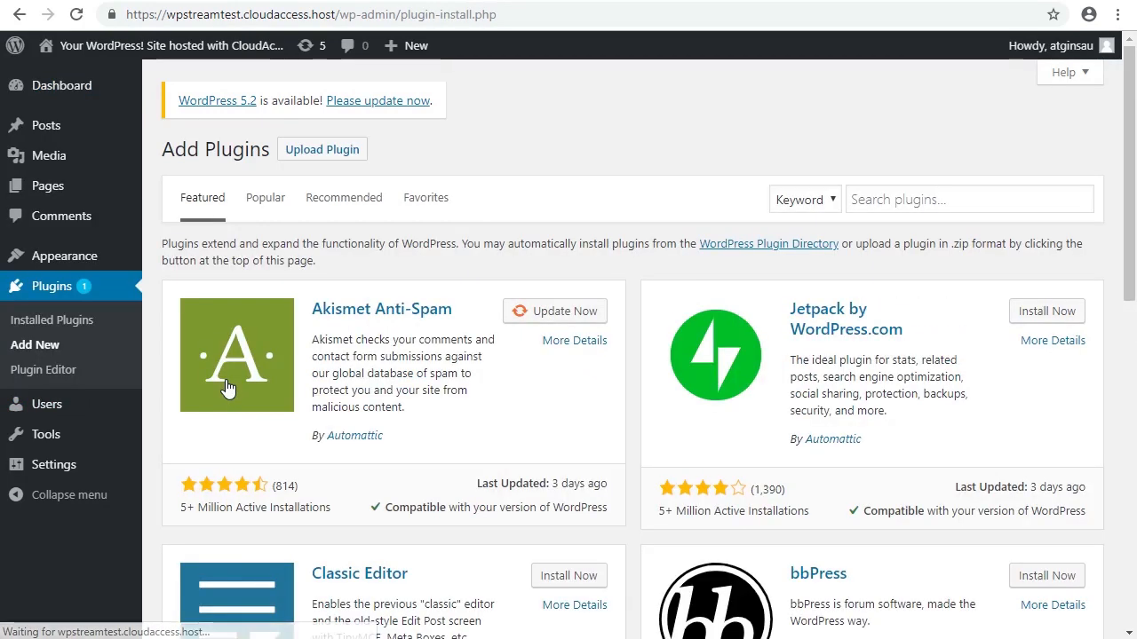
text(w)
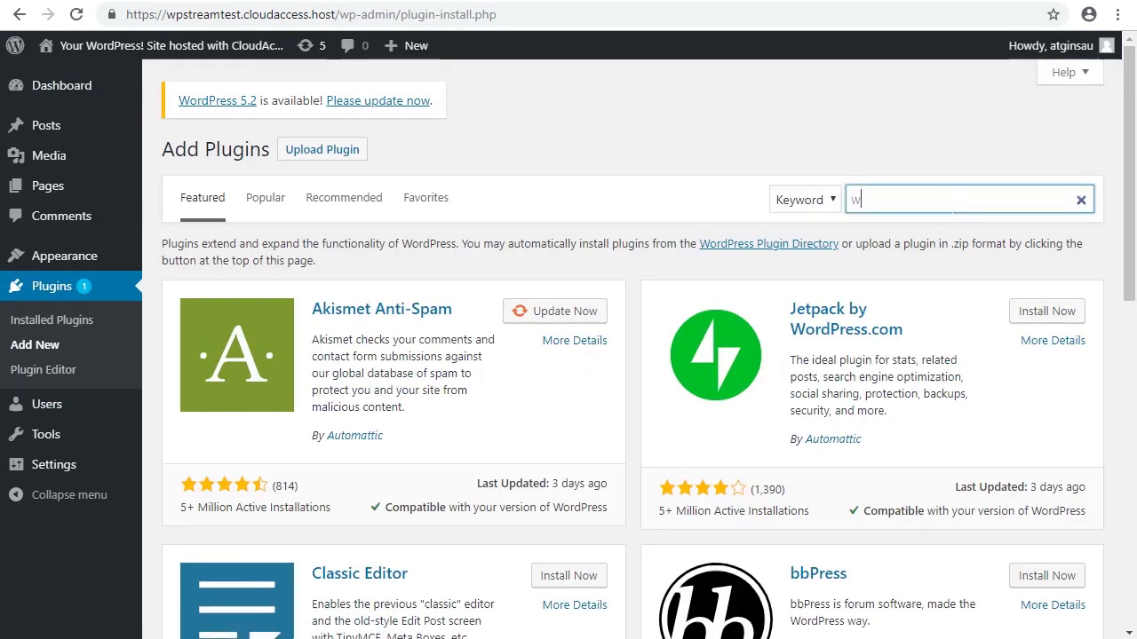
text(pstream)
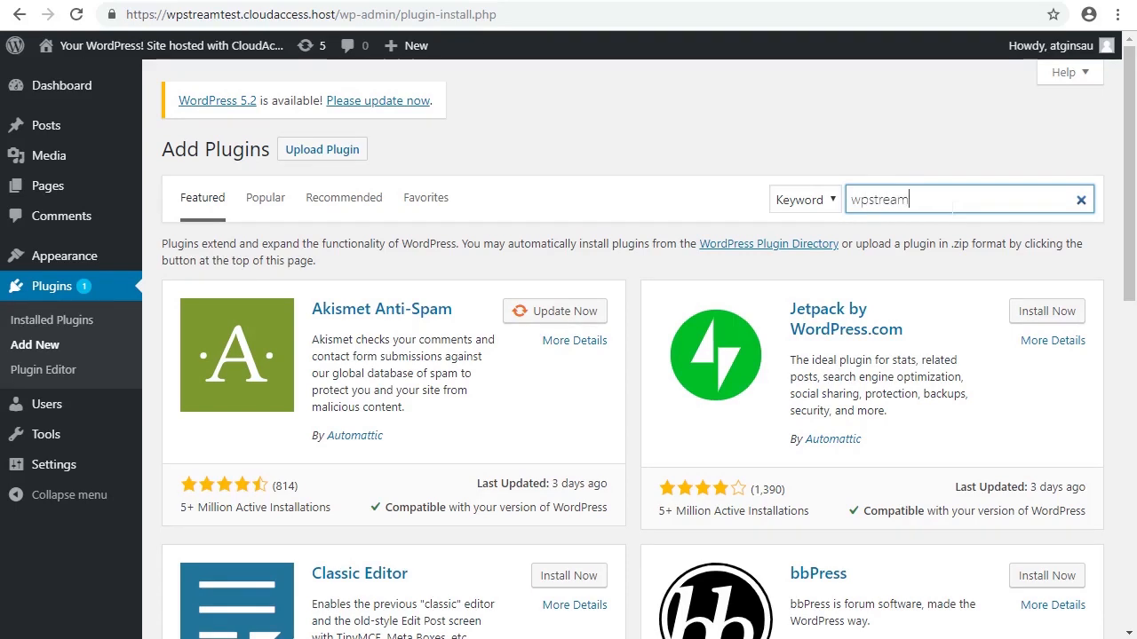
key(Return)
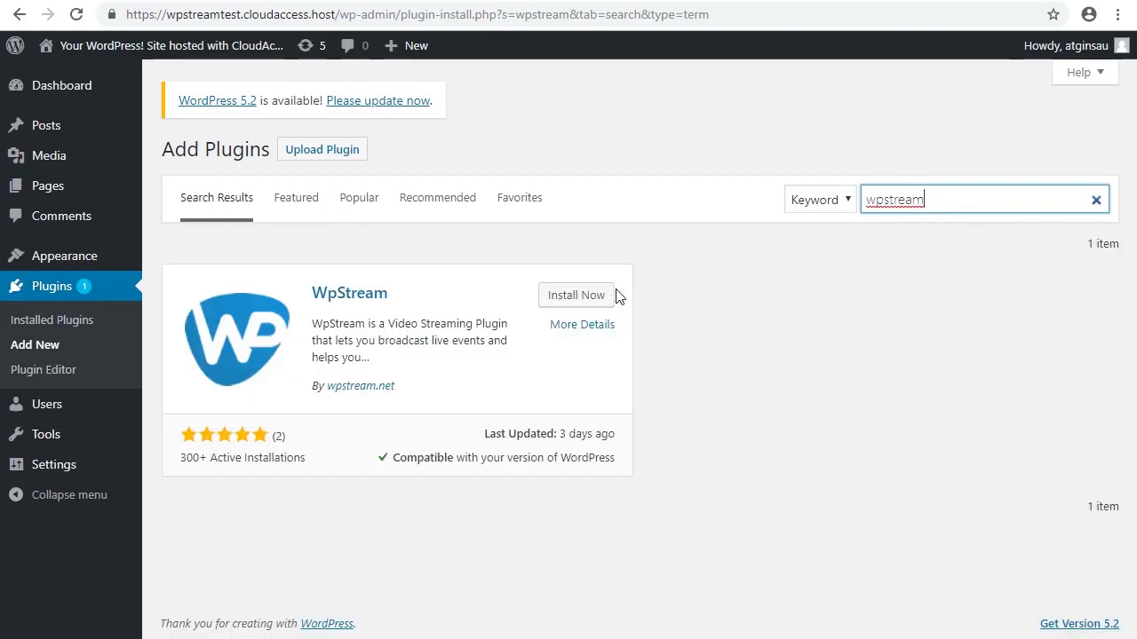
click(575, 295)
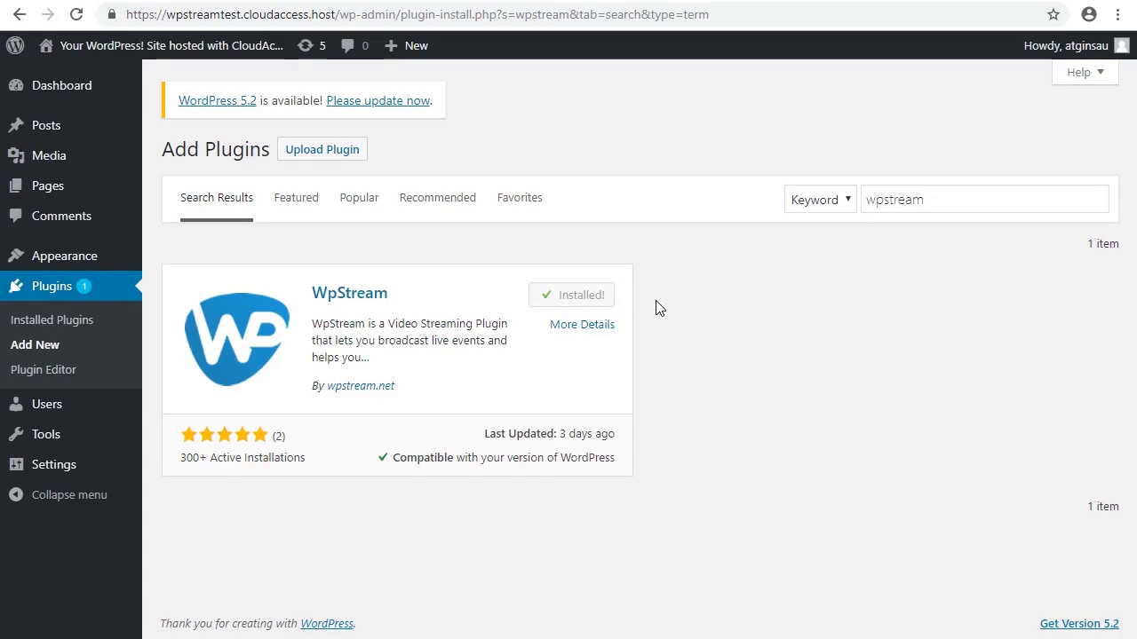
click(572, 295)
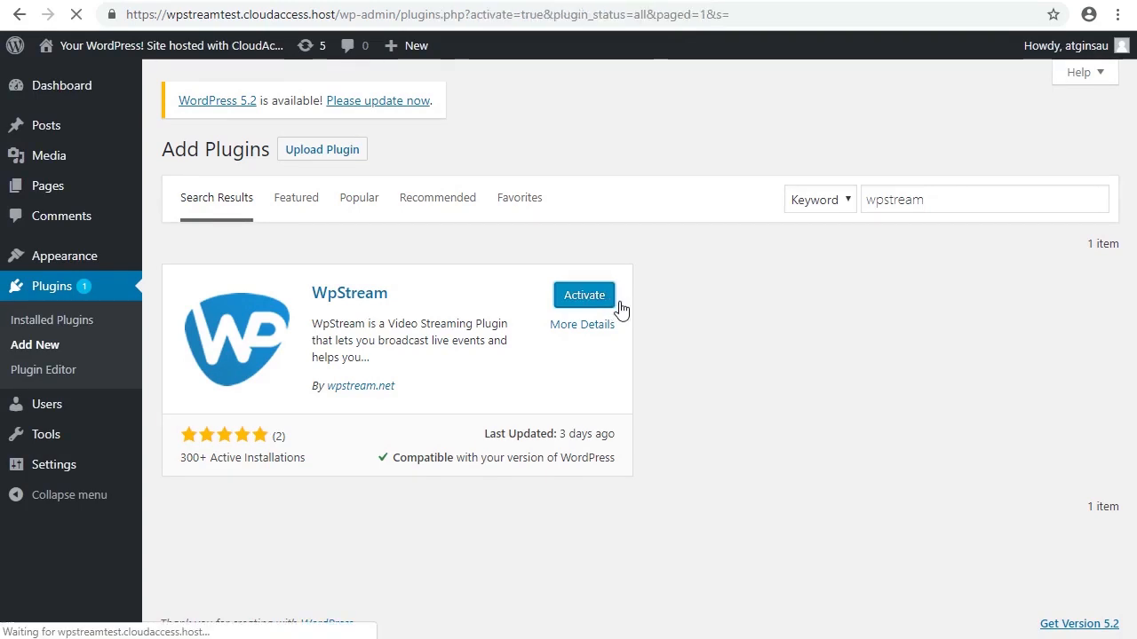
Confirm WpStream is active and open its WpStream Options credentials page.
click(583, 295)
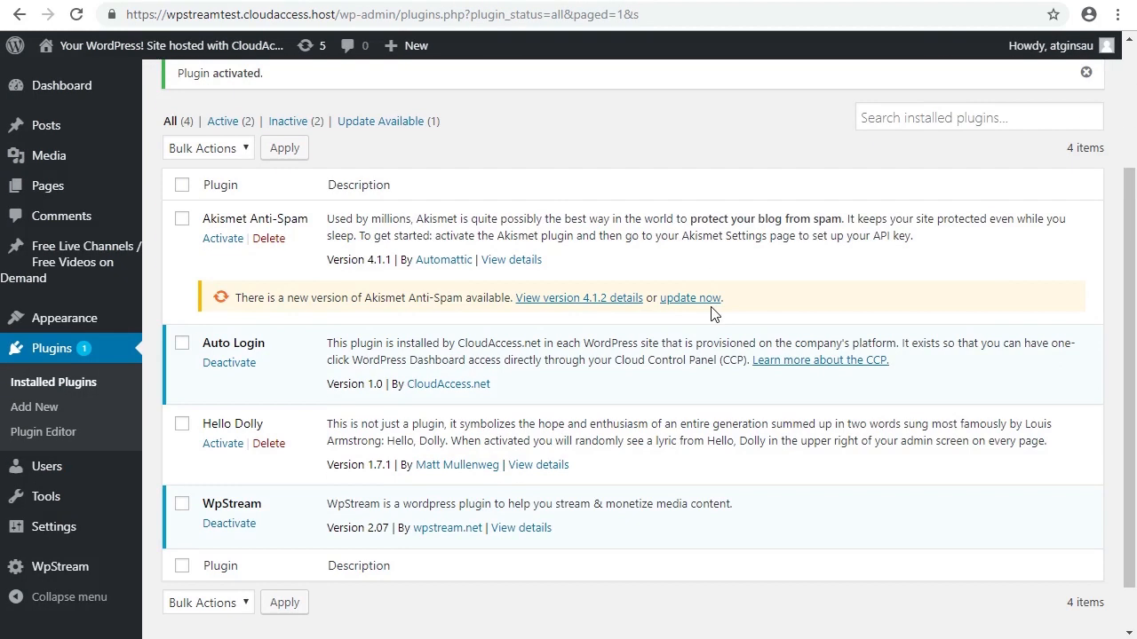
scroll(down, 3)
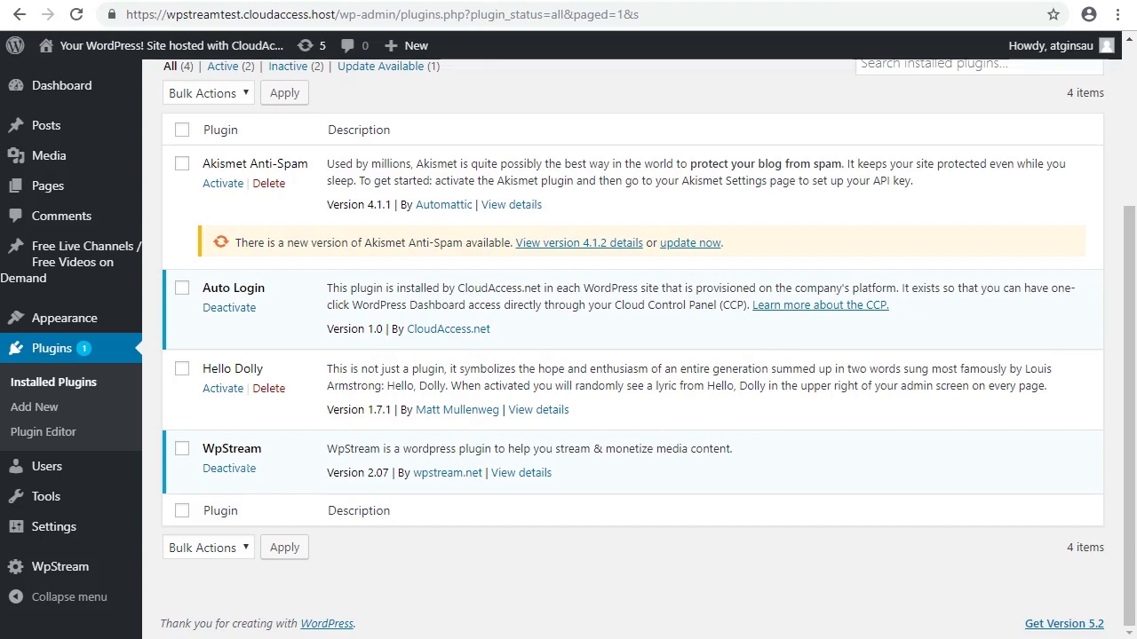
mouse_move(771, 455)
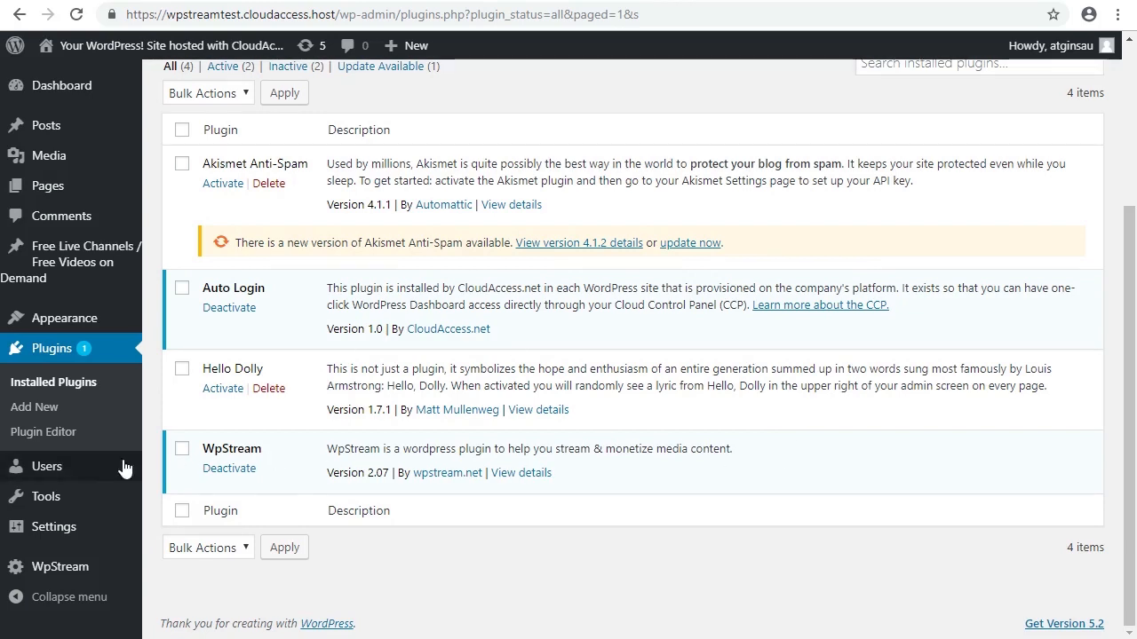
click(60, 566)
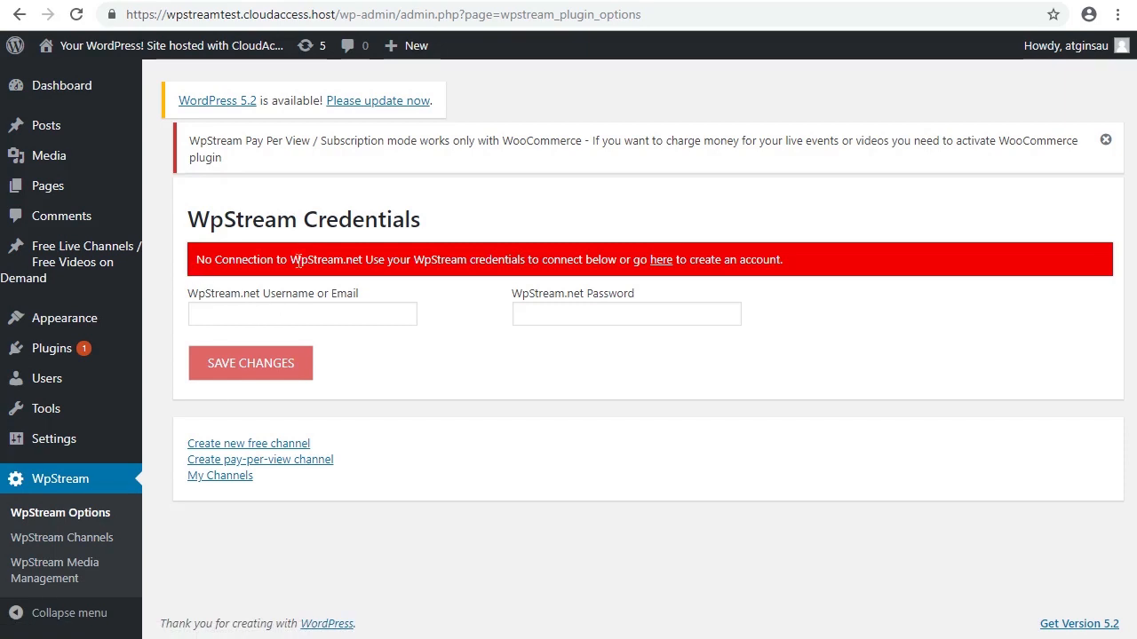
mouse_move(661, 259)
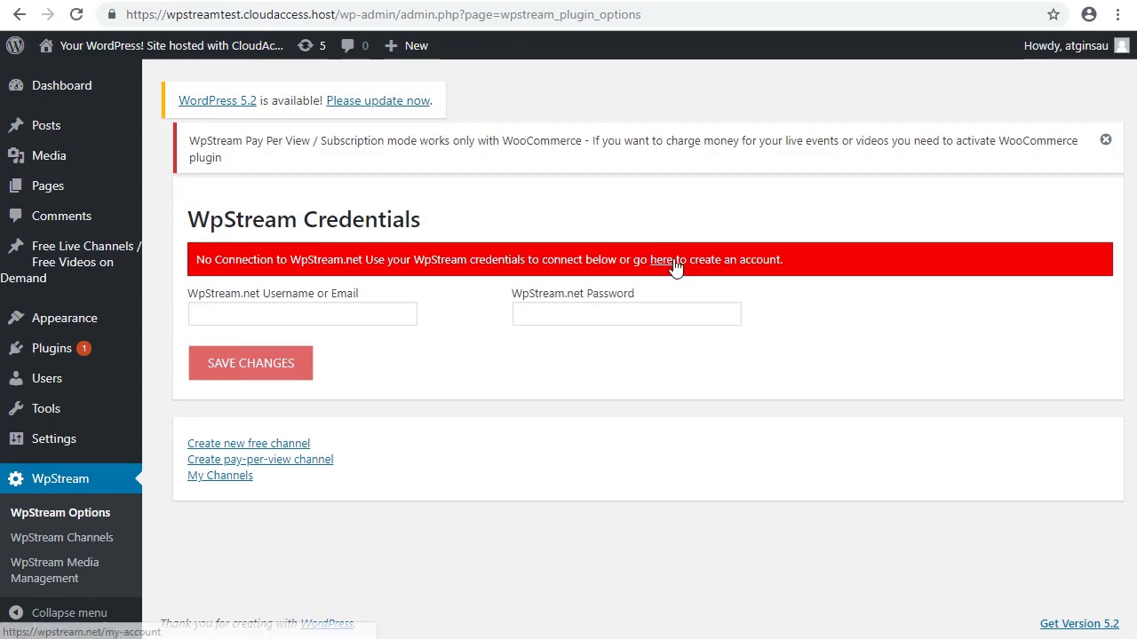
Go to wpstream.net My Account registration and enter the name 'Bloggs'.
click(665, 259)
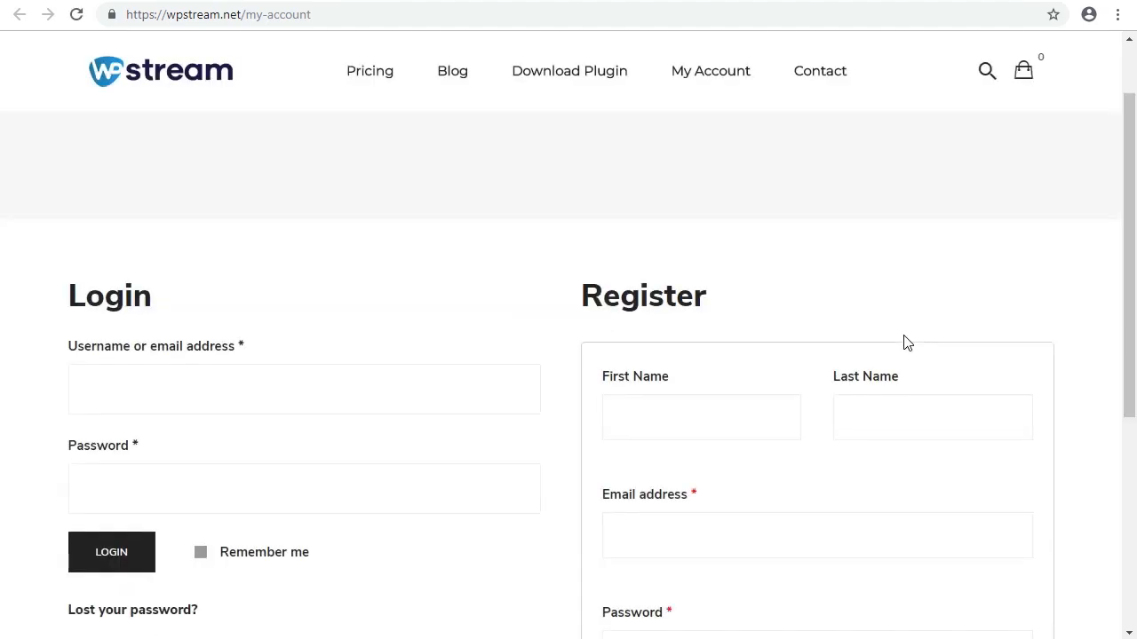
scroll(up, 3)
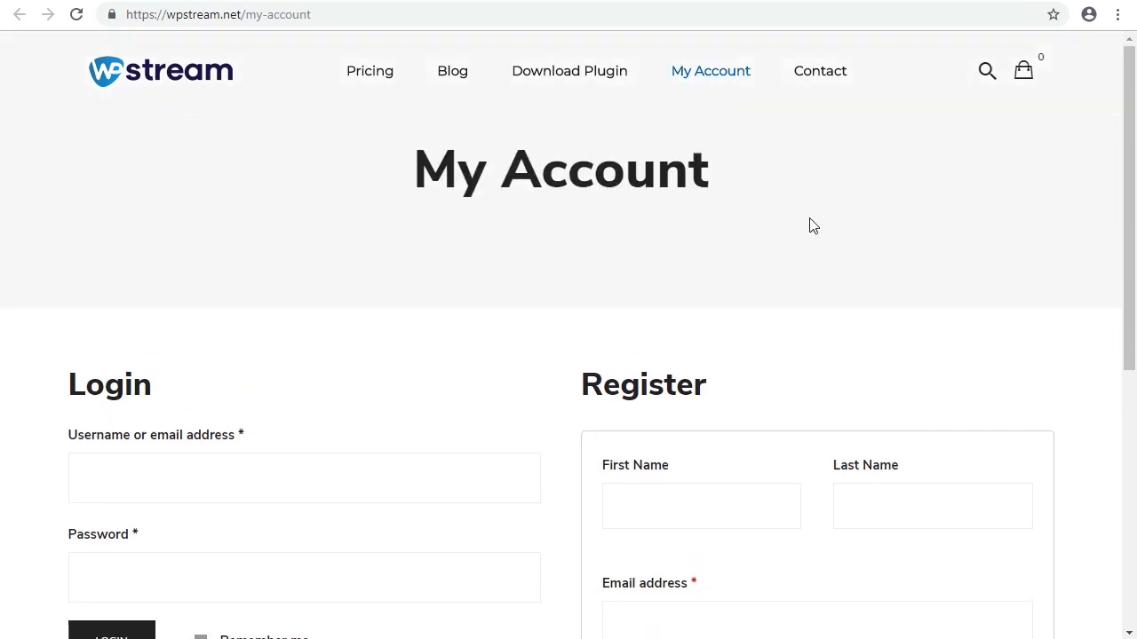
scroll(down, 3)
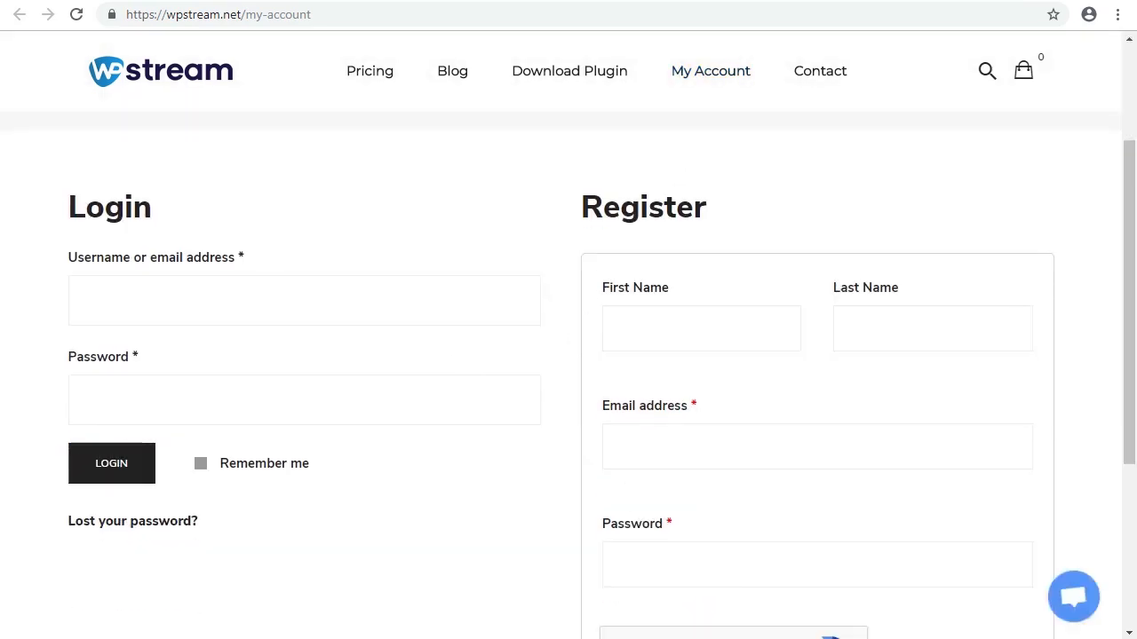
scroll(down, 3)
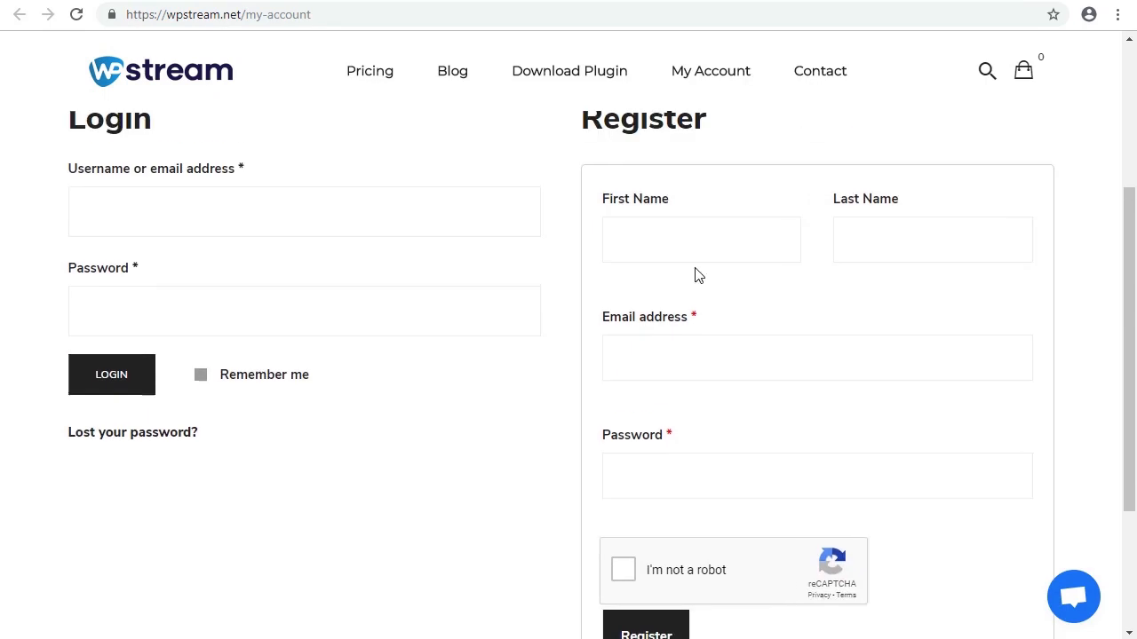
click(700, 238)
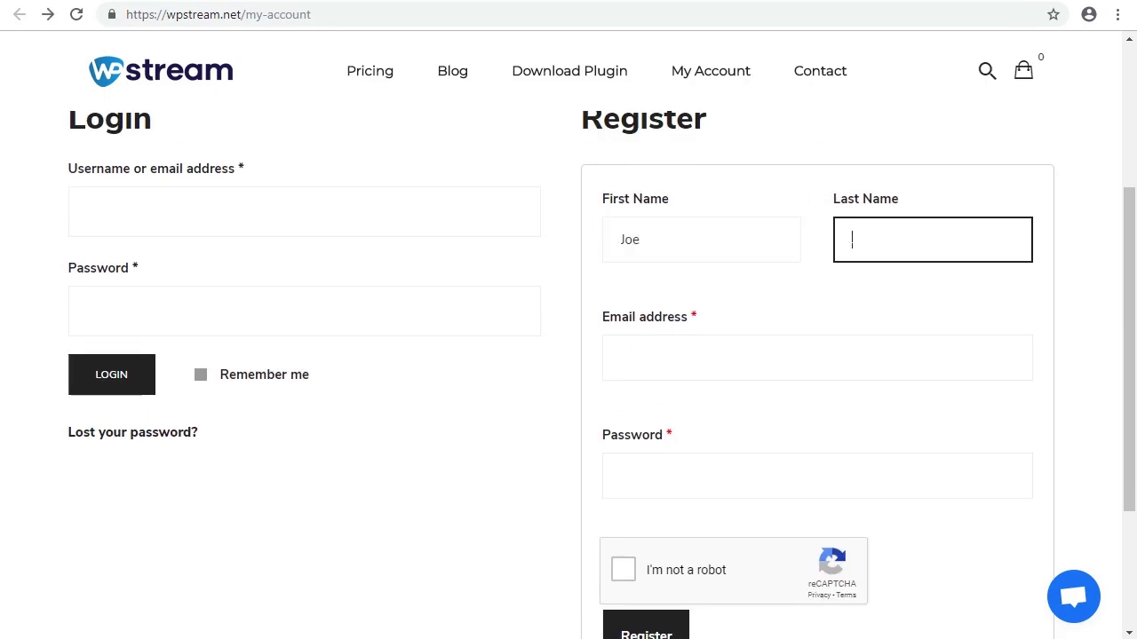
text(Bloggs)
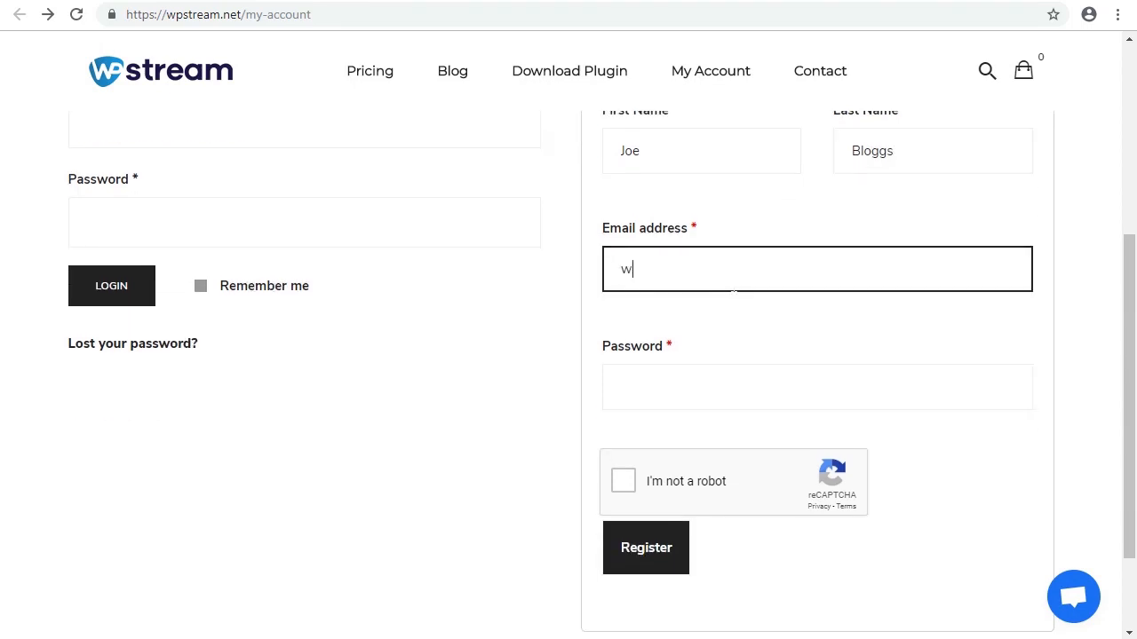
text(hatevery)
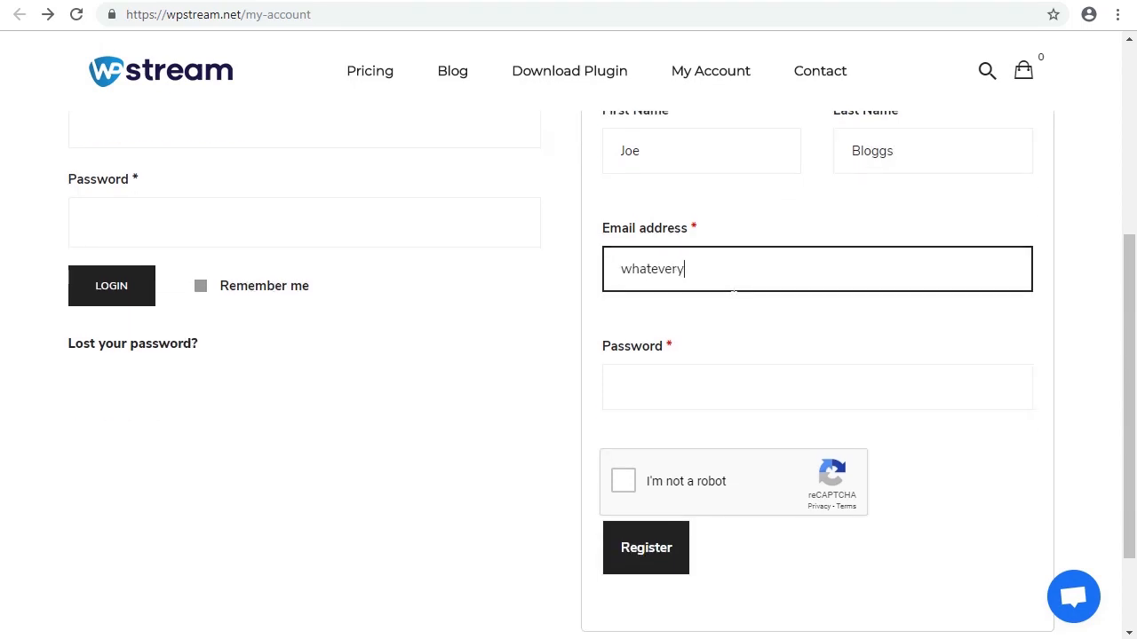
text(ouremail)
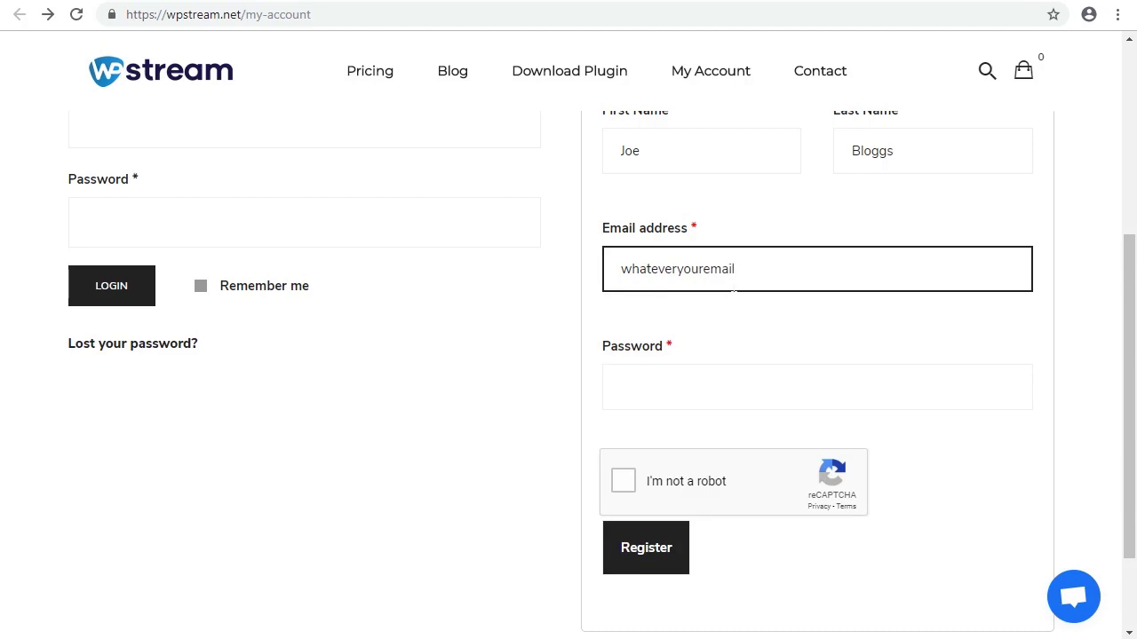
text(@)
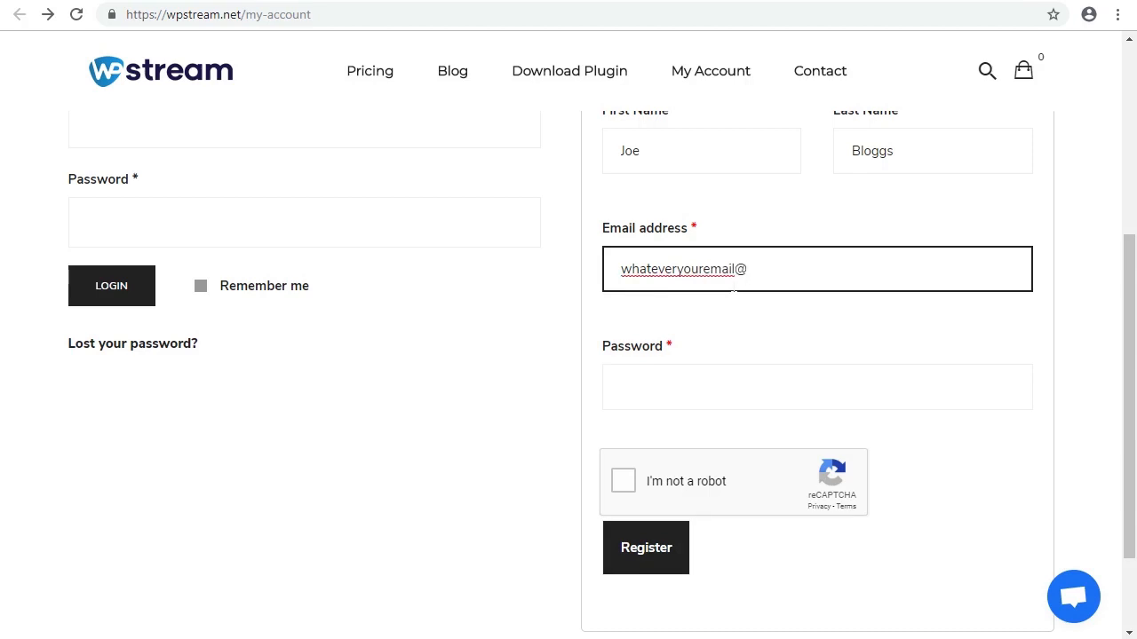
text(wpst)
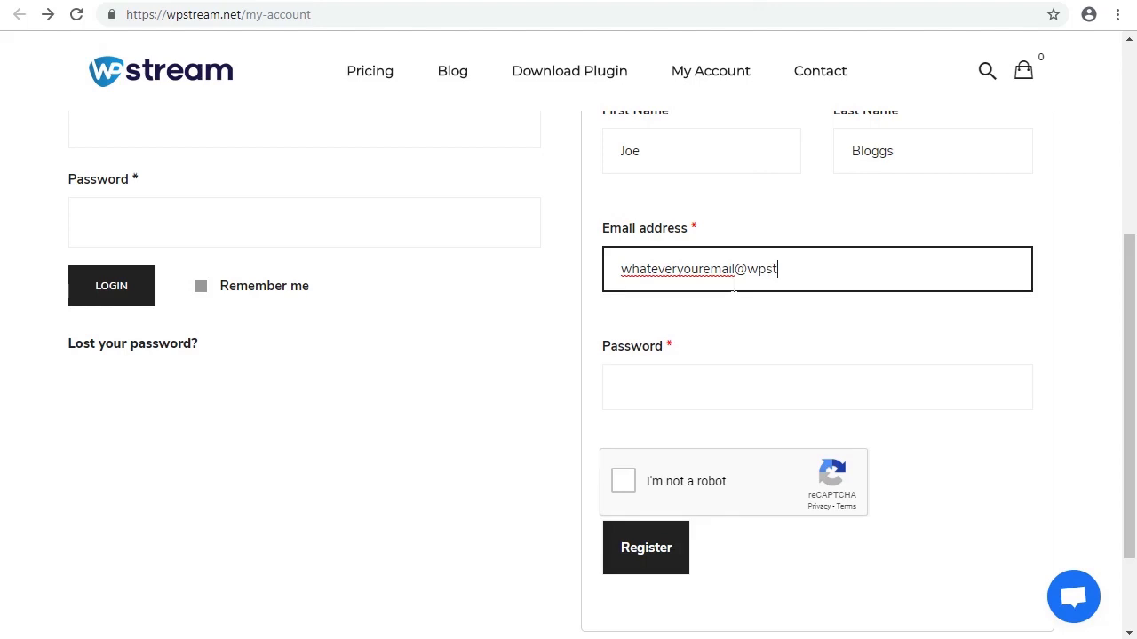
text(ream.net)
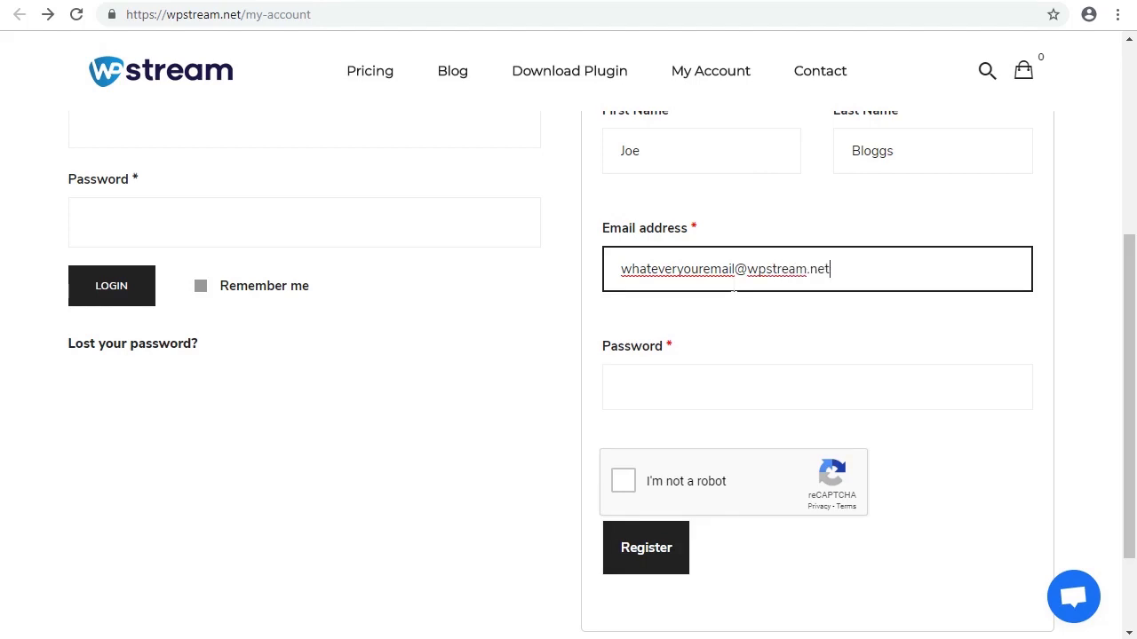
click(816, 387)
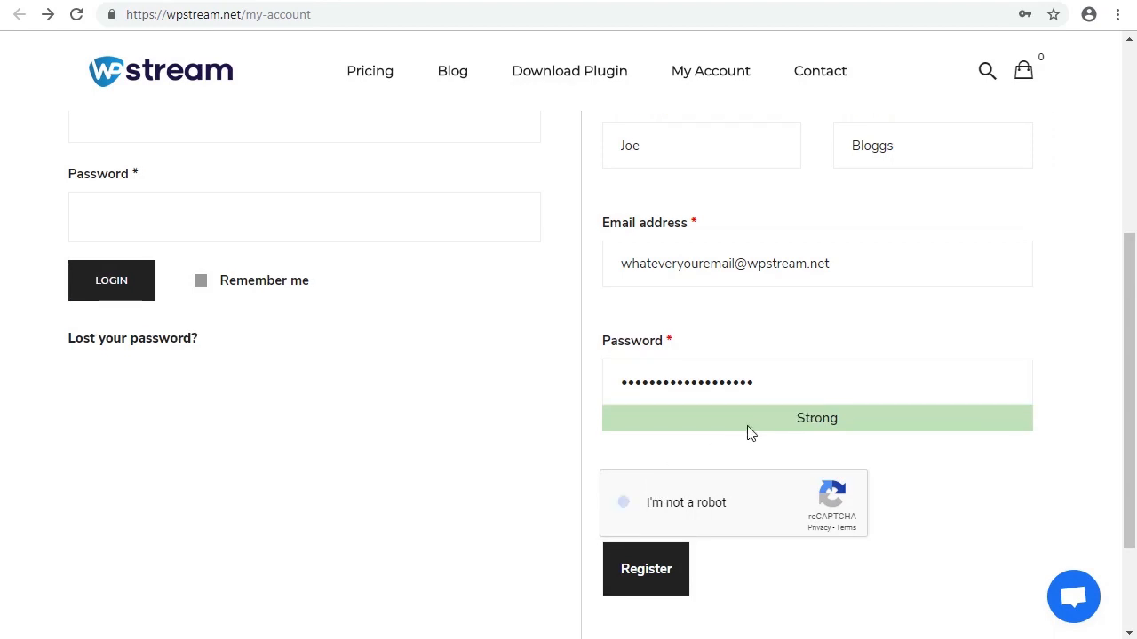
Pass the reCAPTCHA by selecting the store front images.
click(622, 503)
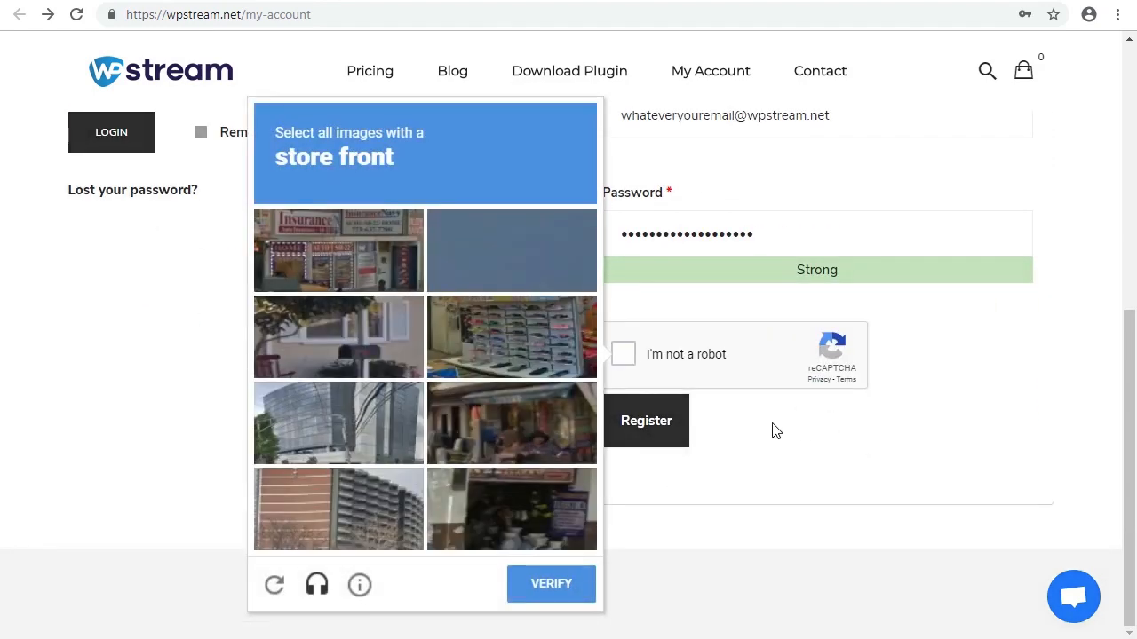
click(338, 251)
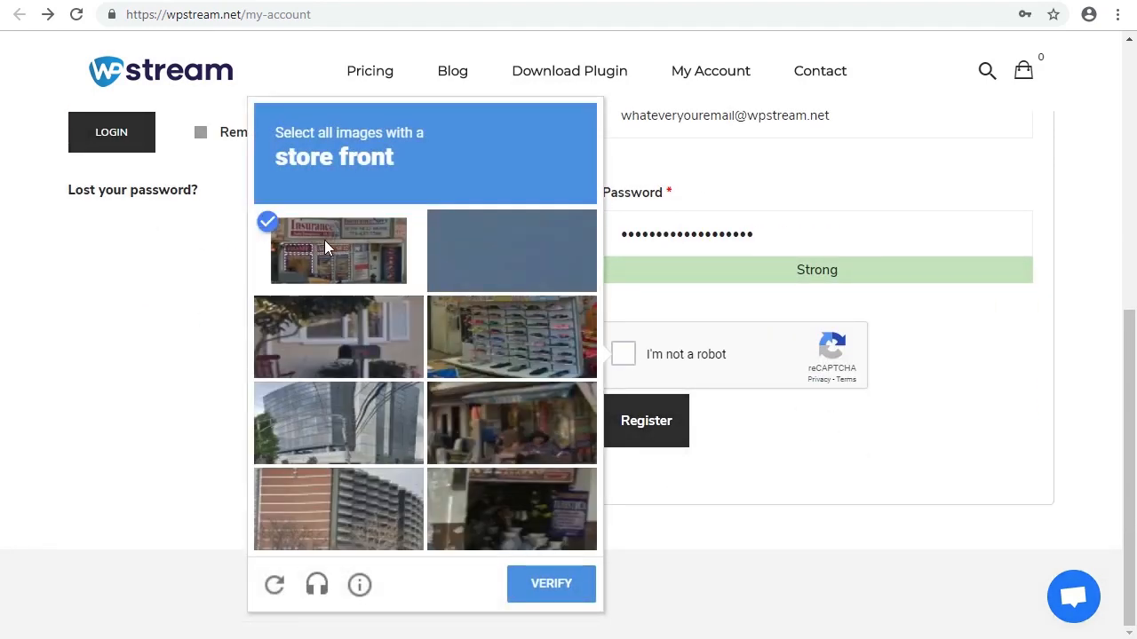
click(511, 336)
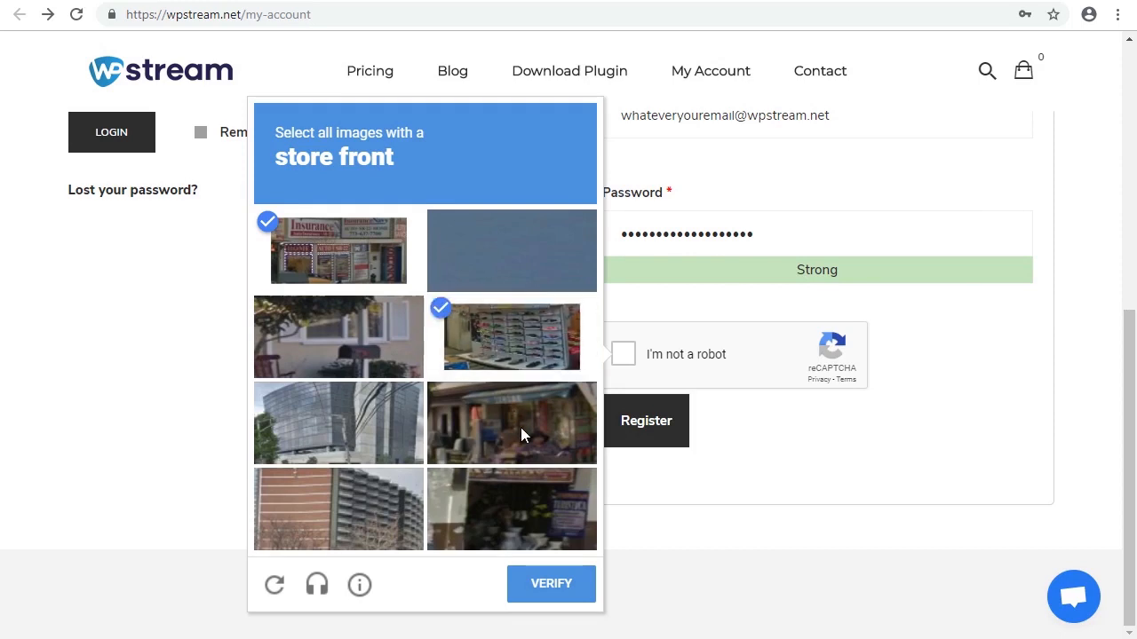
click(512, 423)
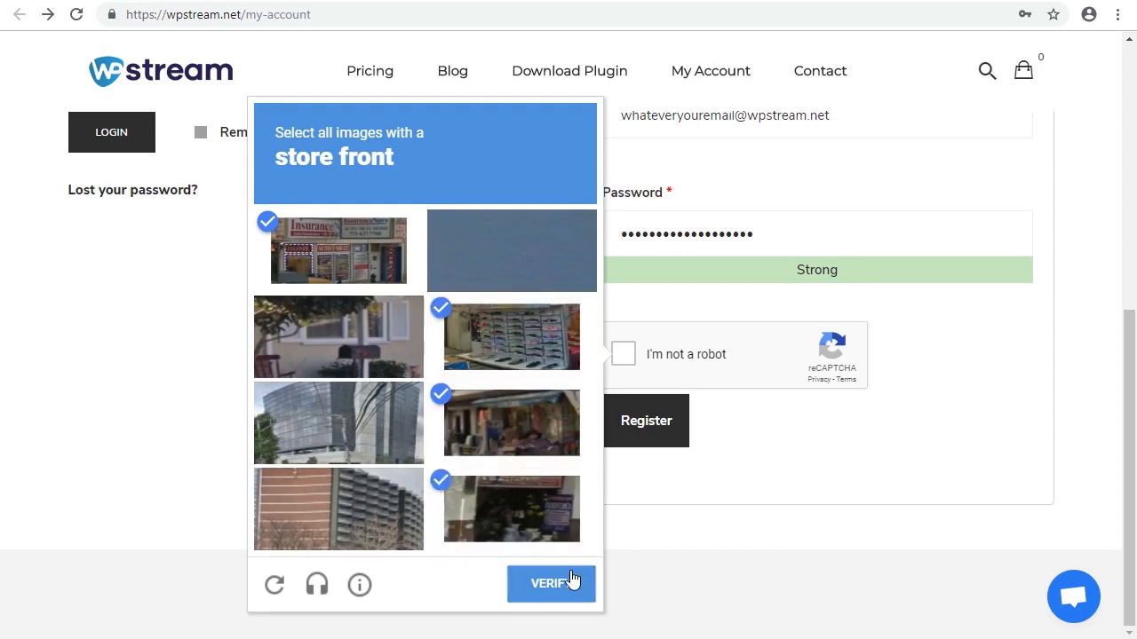
click(551, 582)
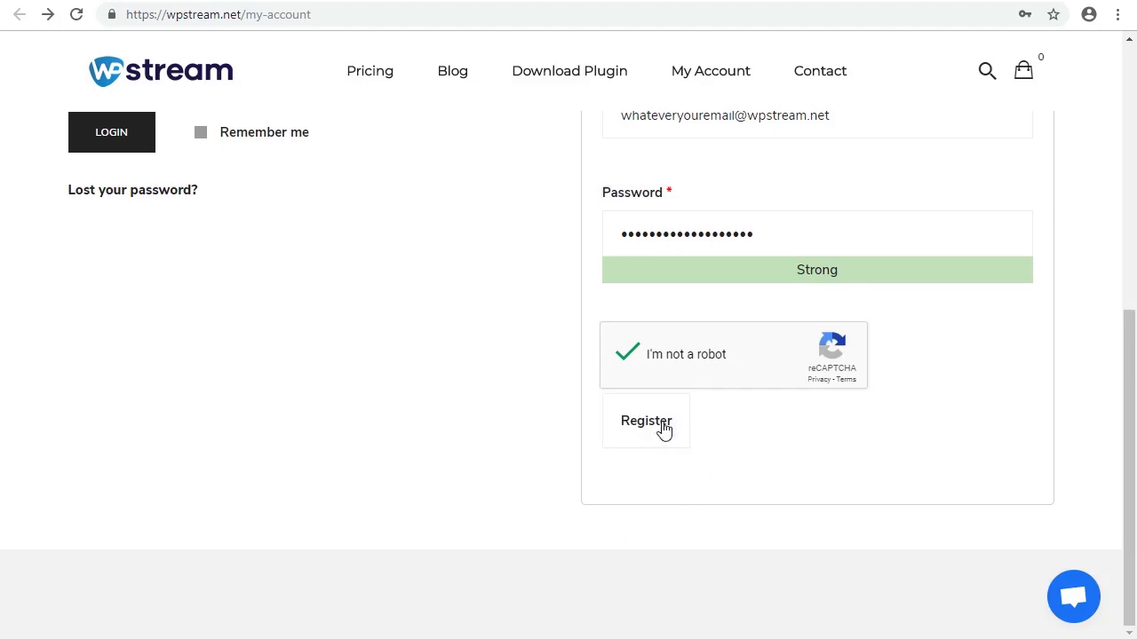
Register the account and land on the My Account dashboard with trial membership.
click(647, 420)
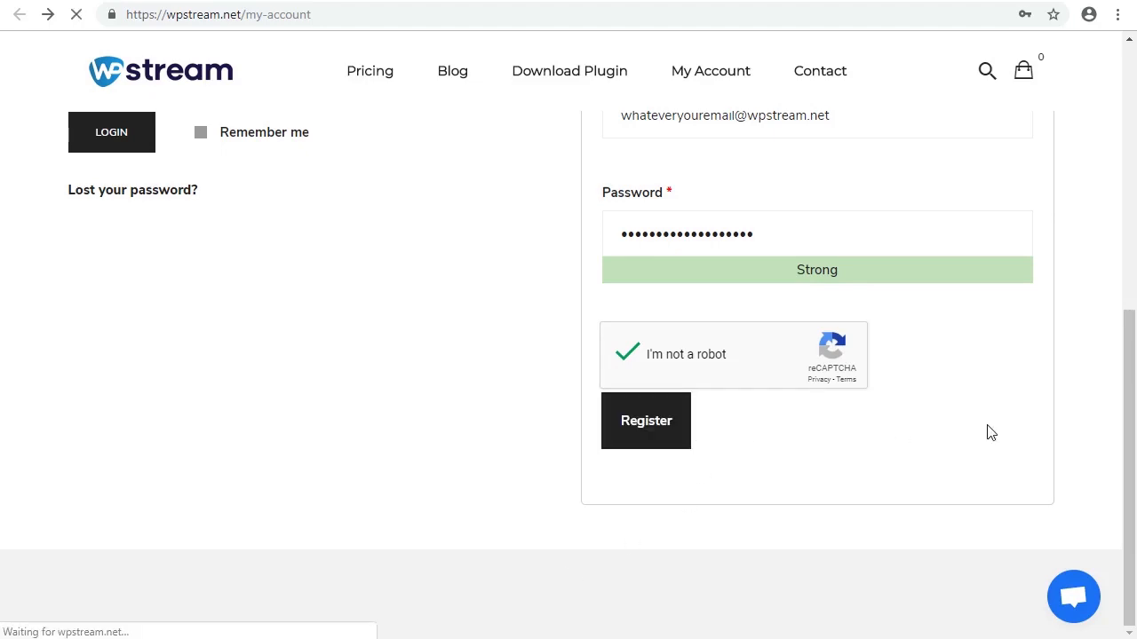
click(646, 420)
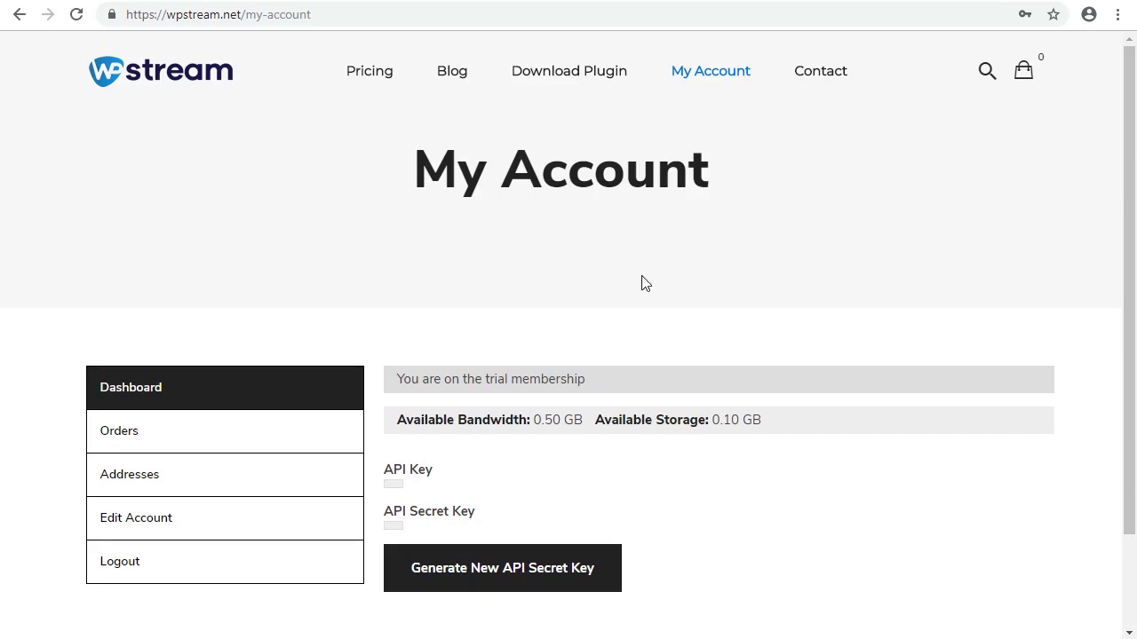
mouse_move(699, 295)
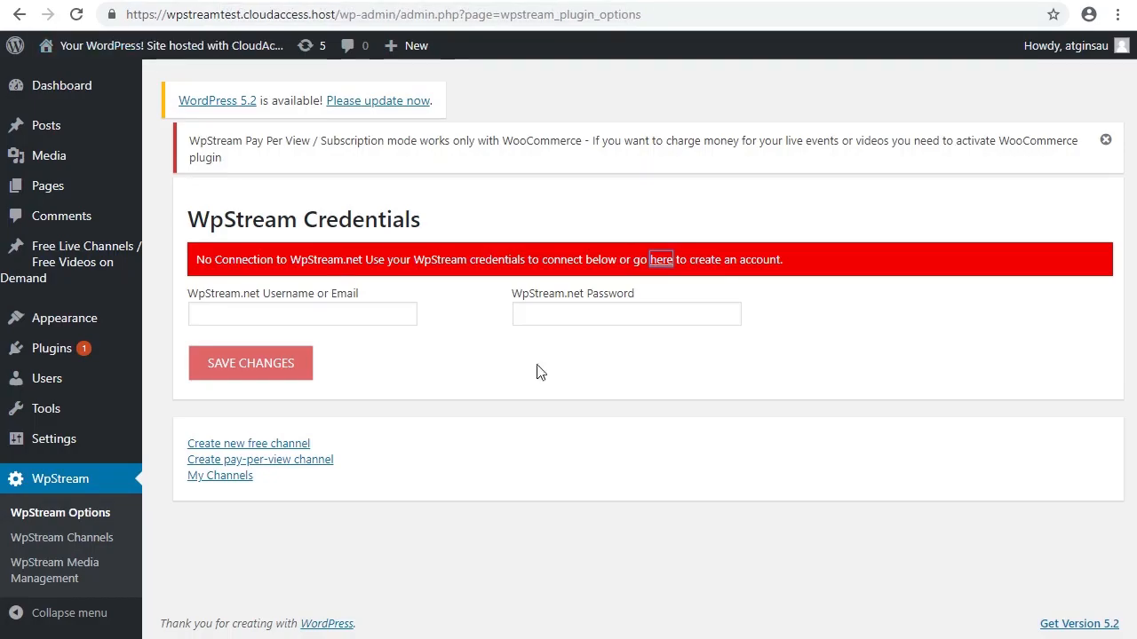
Enter the wpstream.net login email and save the credentials to connect the plugin.
click(302, 312)
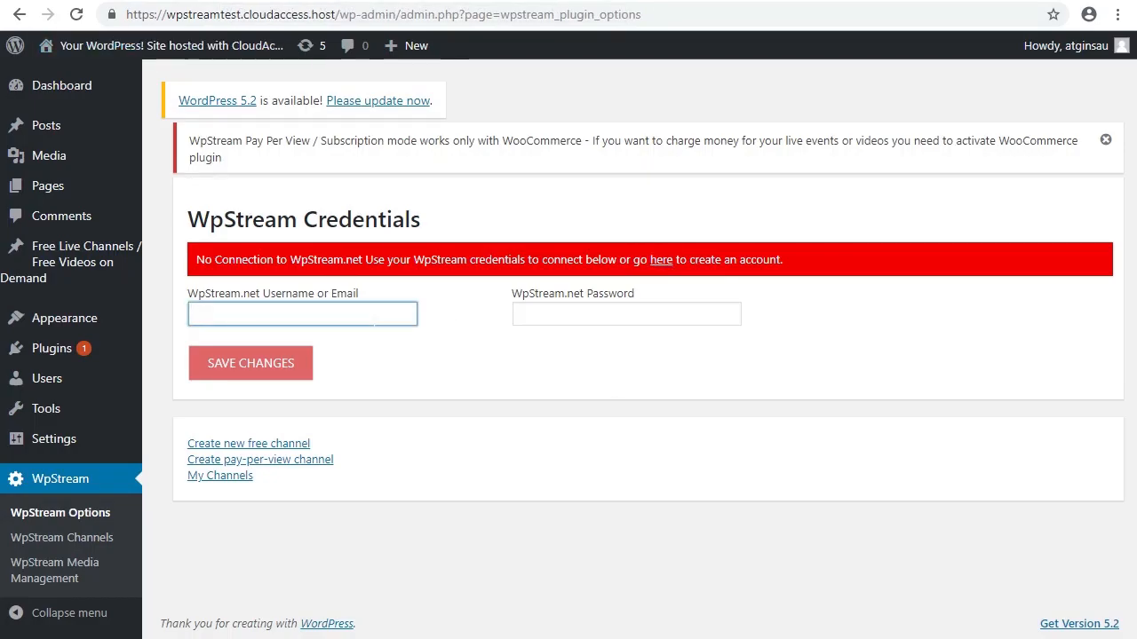
text(whateve)
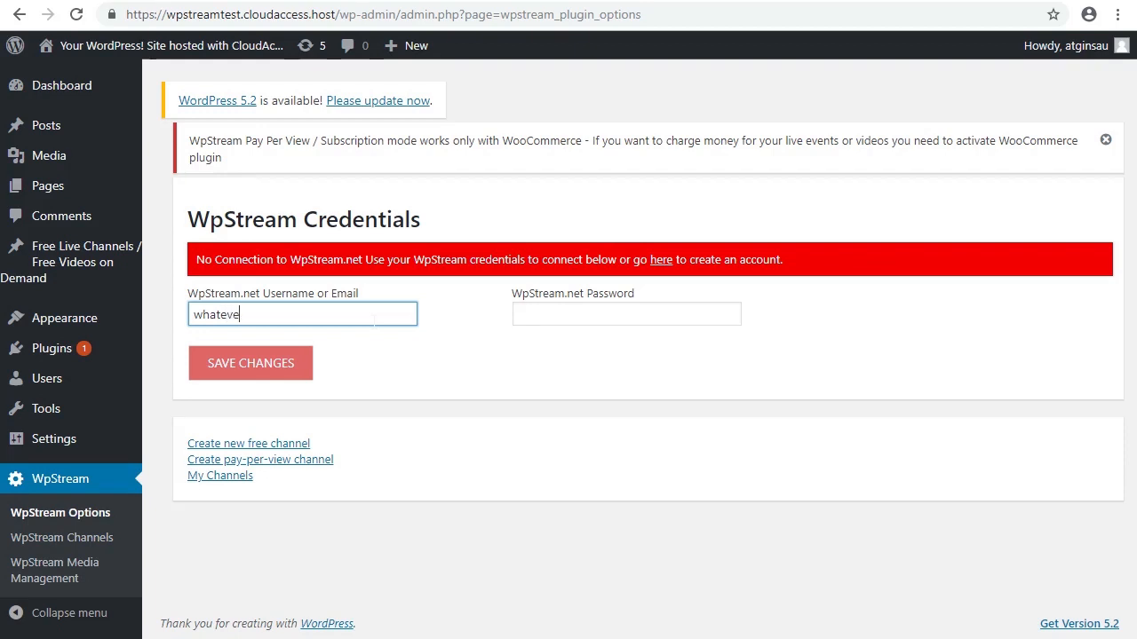
text(youremail)
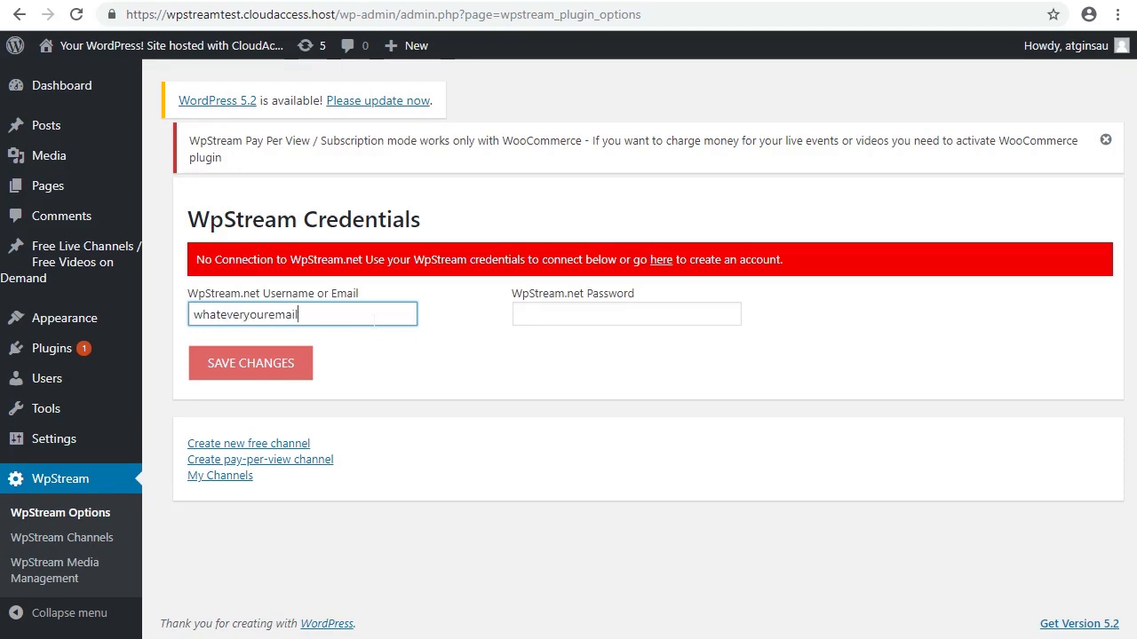
text(@wpstr)
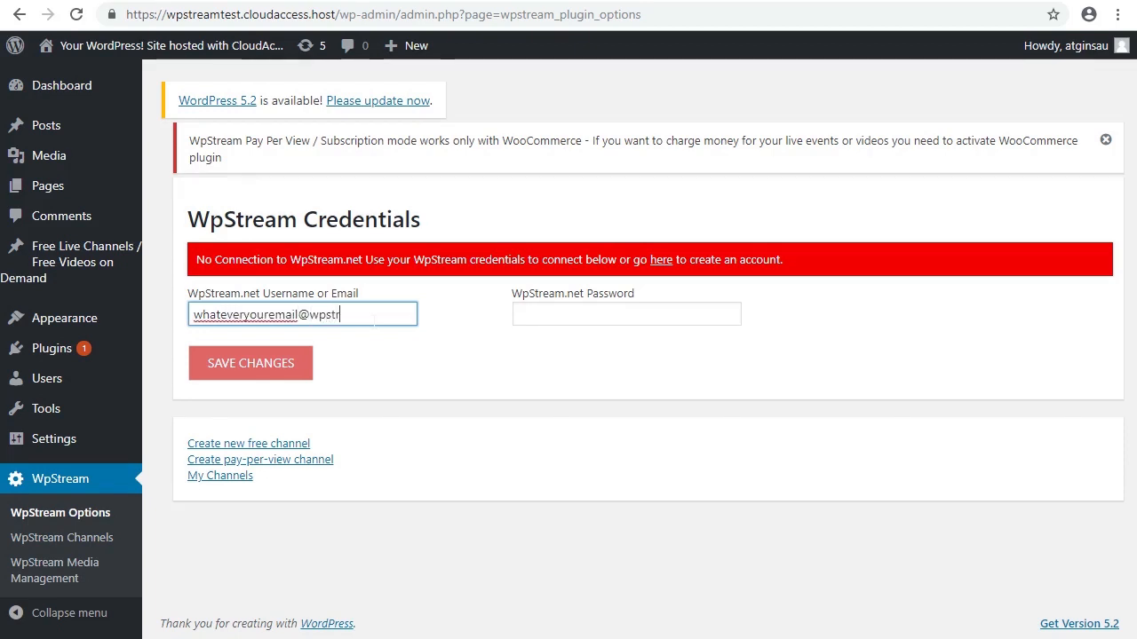
text(eam.no)
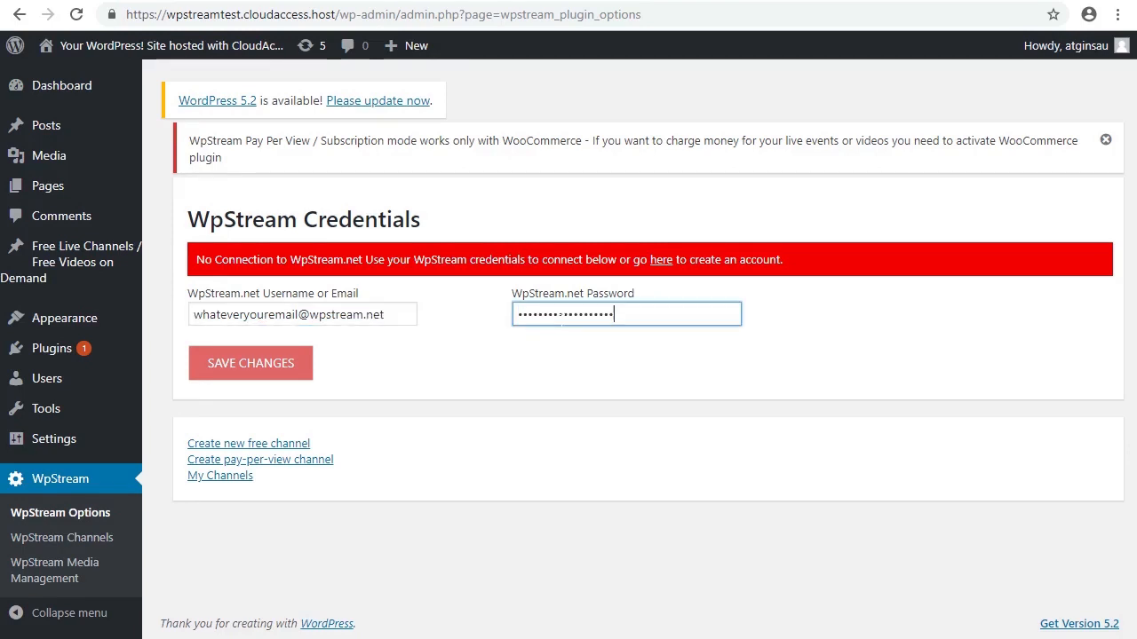
click(250, 362)
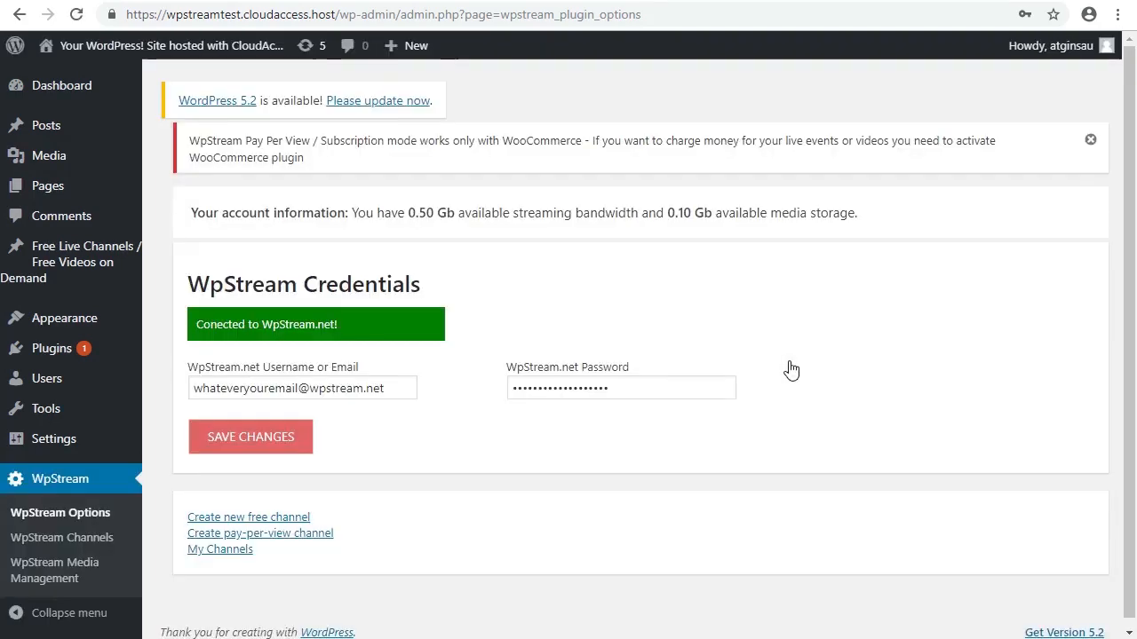
mouse_move(326, 341)
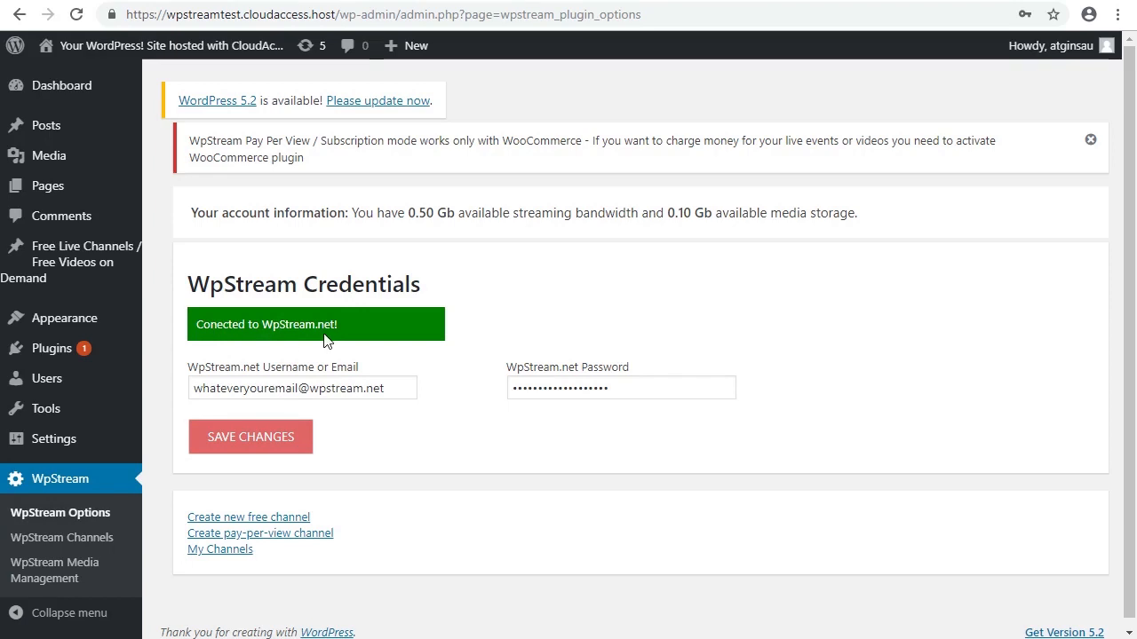
mouse_move(708, 341)
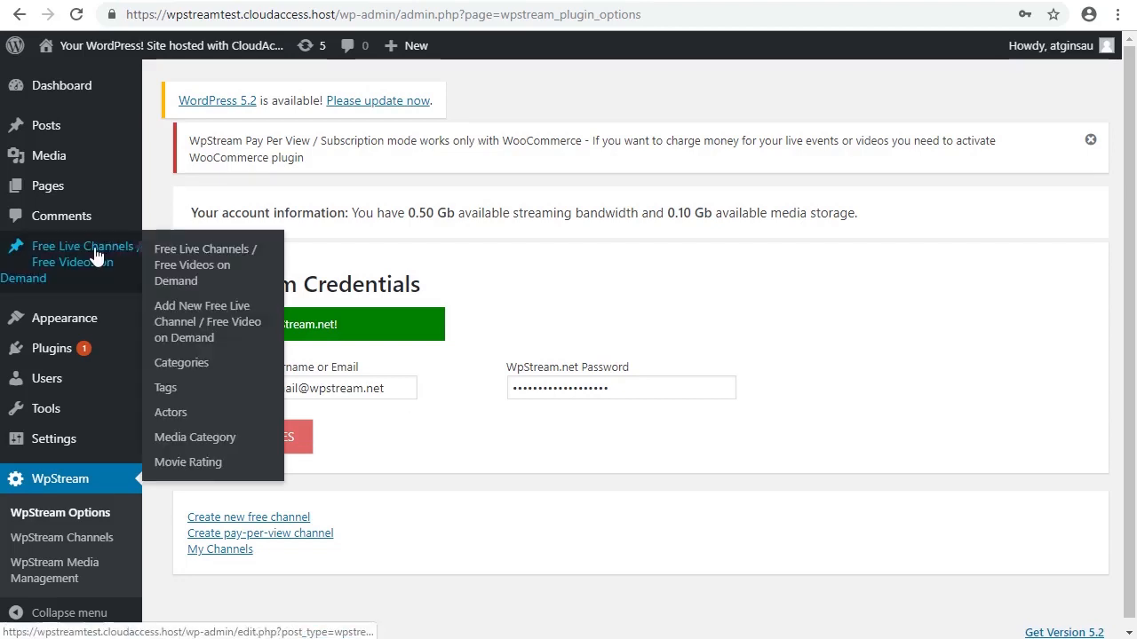
Add a new Free Live Channel titled 'First Channel' and publish it.
click(206, 321)
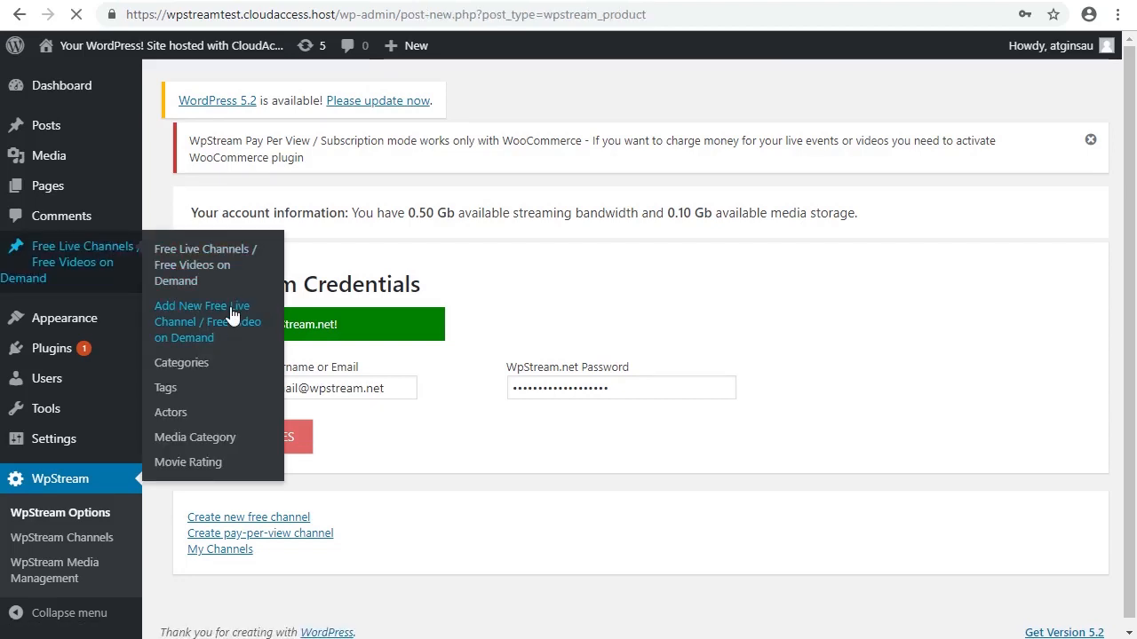
click(206, 322)
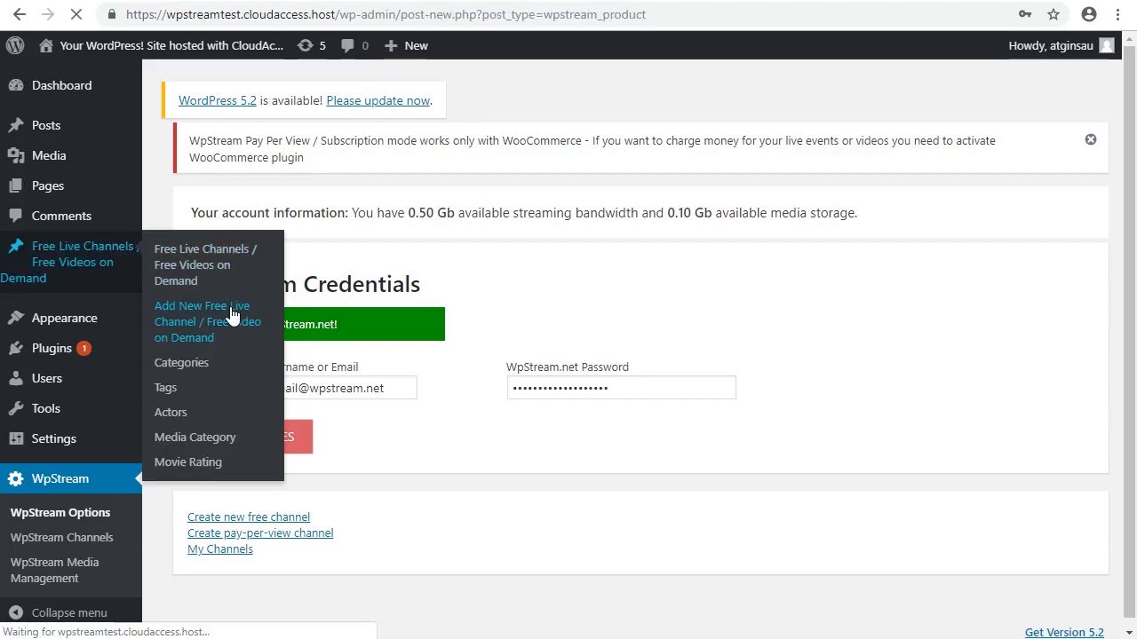
click(206, 320)
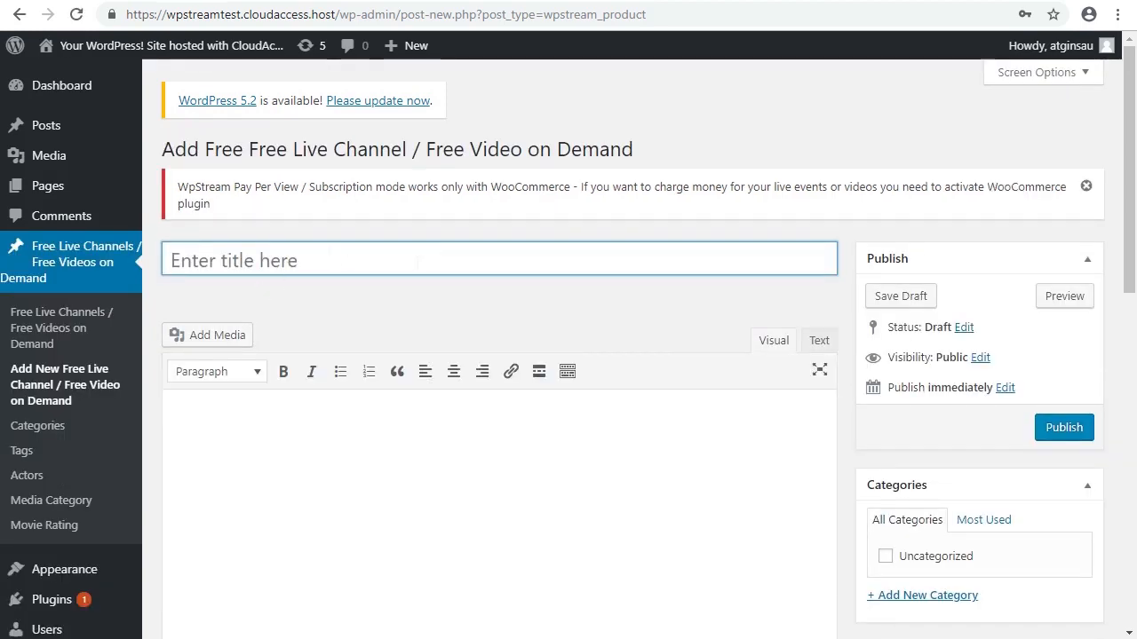
text(First)
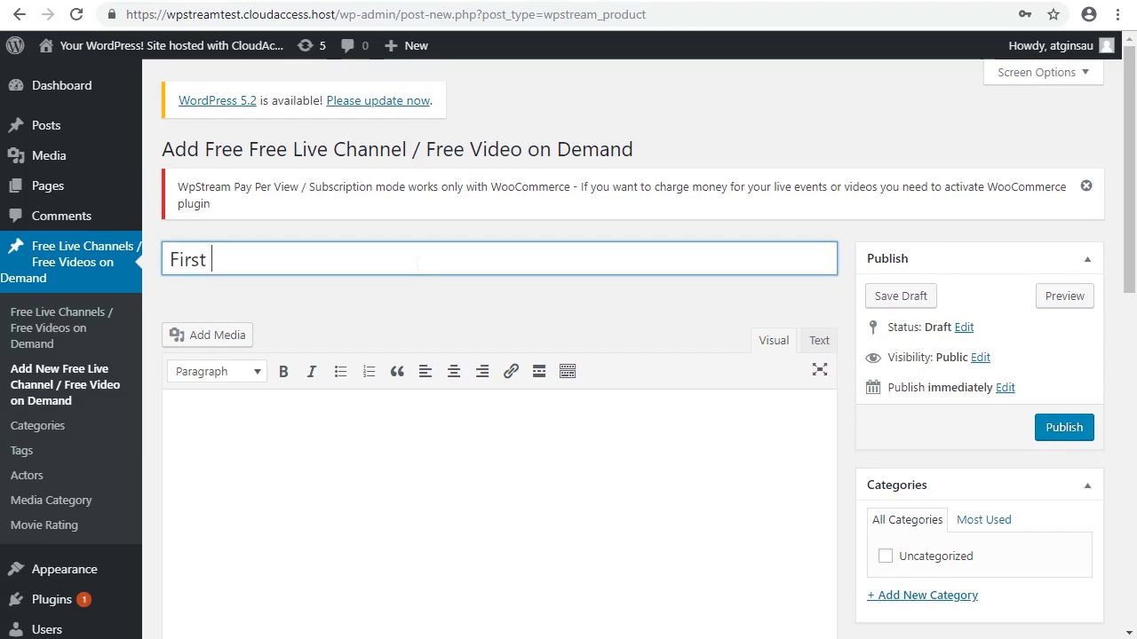
text(Channel)
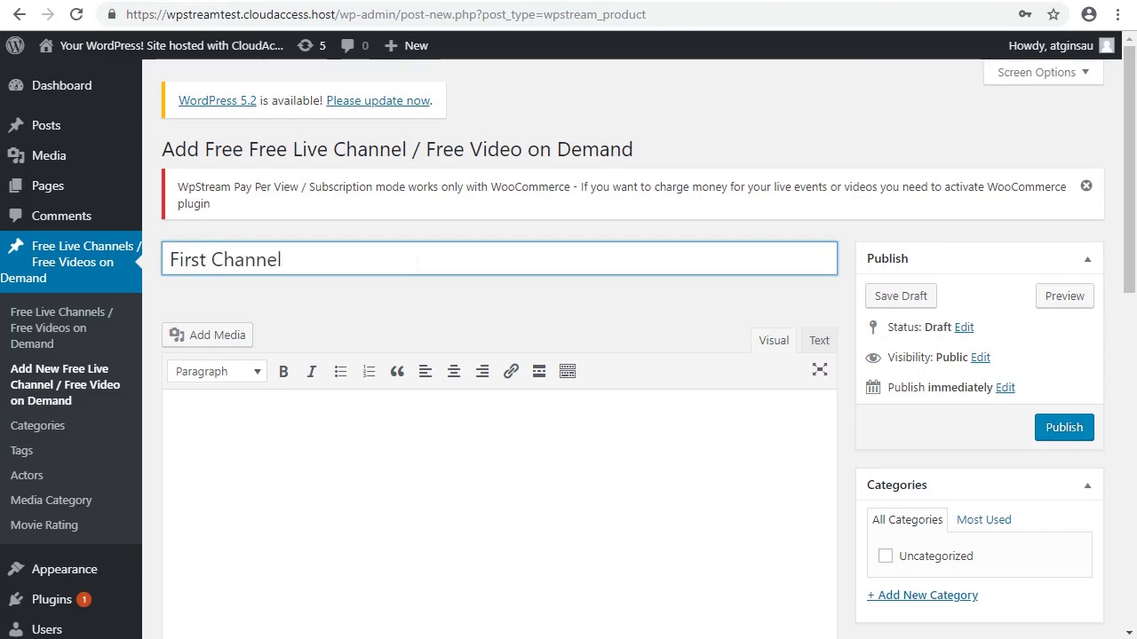
click(1063, 427)
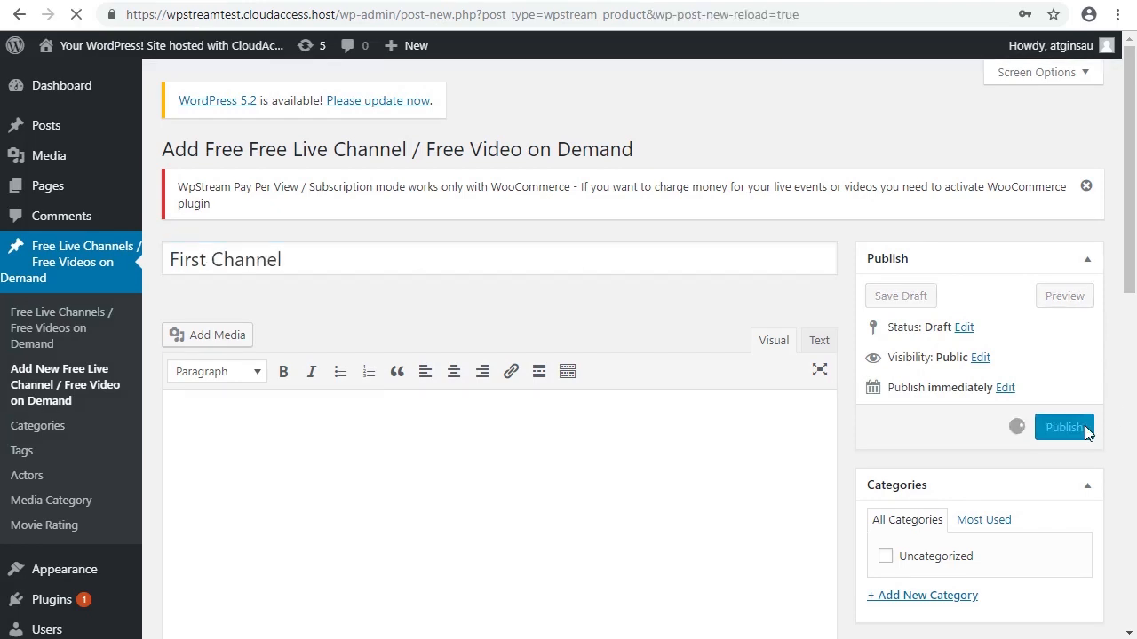
Set Record to Yes, broadcast to the channel and reveal the 3rd-party server URL and stream key.
click(1064, 426)
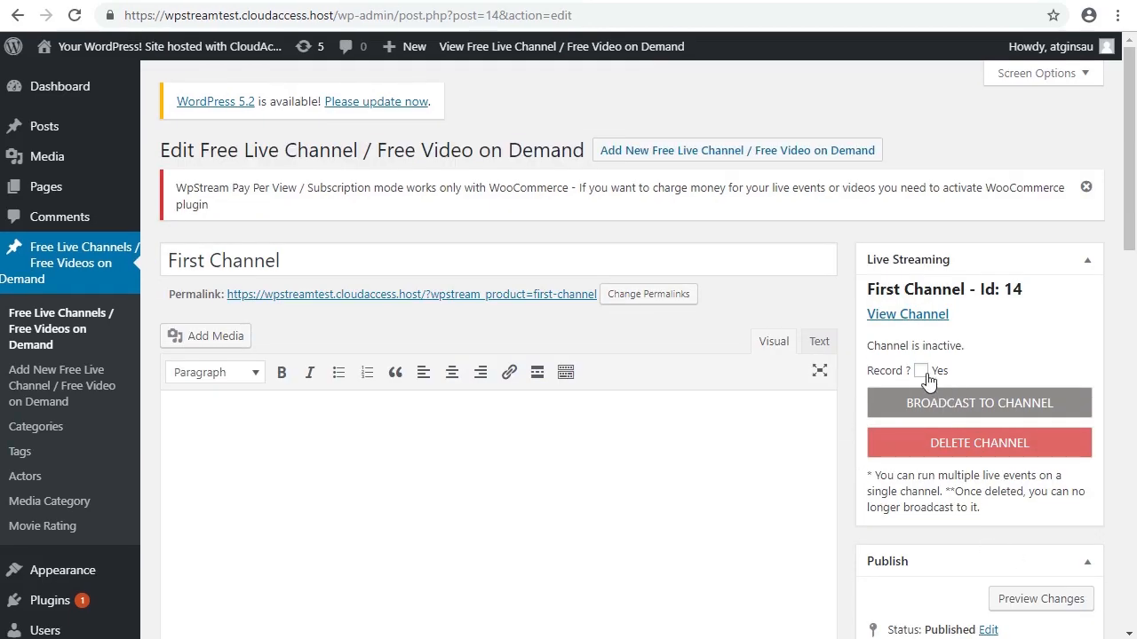
click(920, 371)
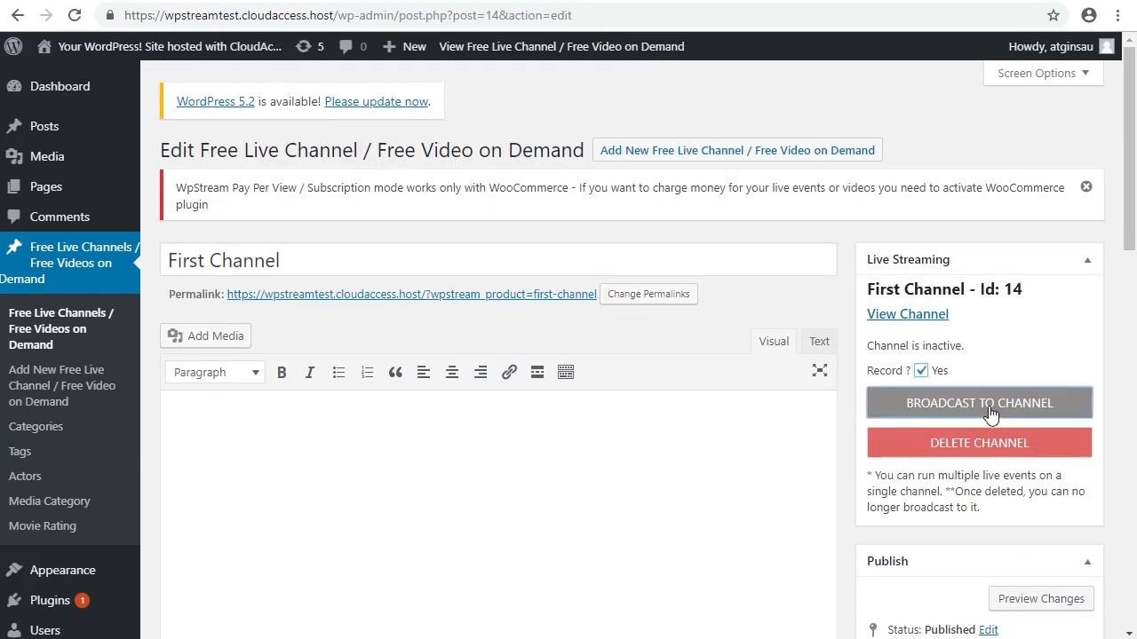
click(979, 401)
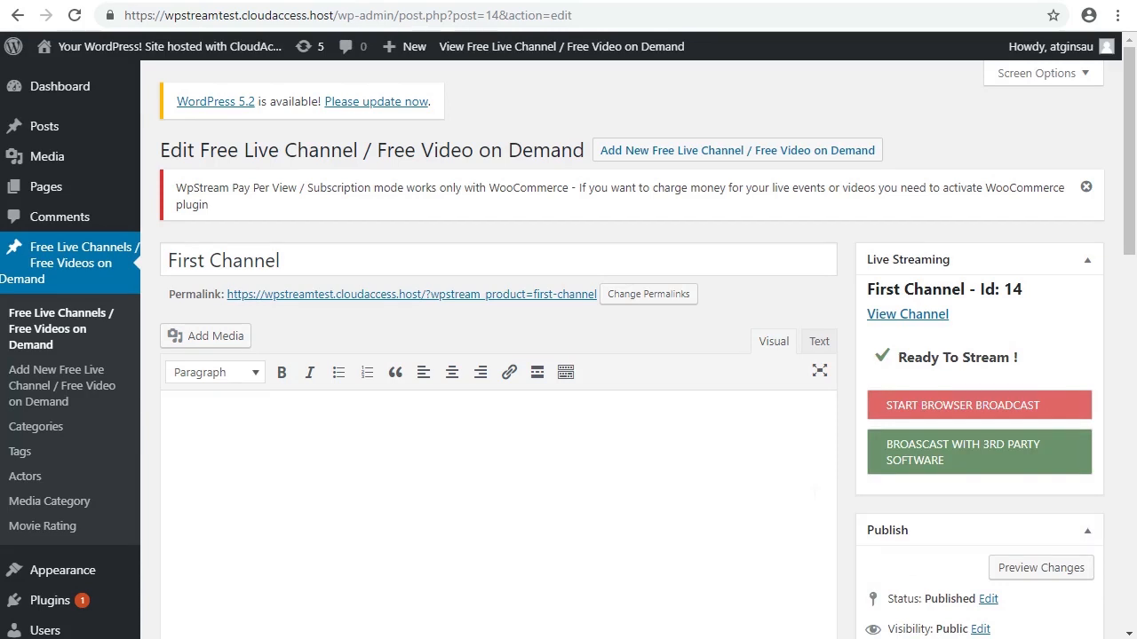
mouse_move(991, 468)
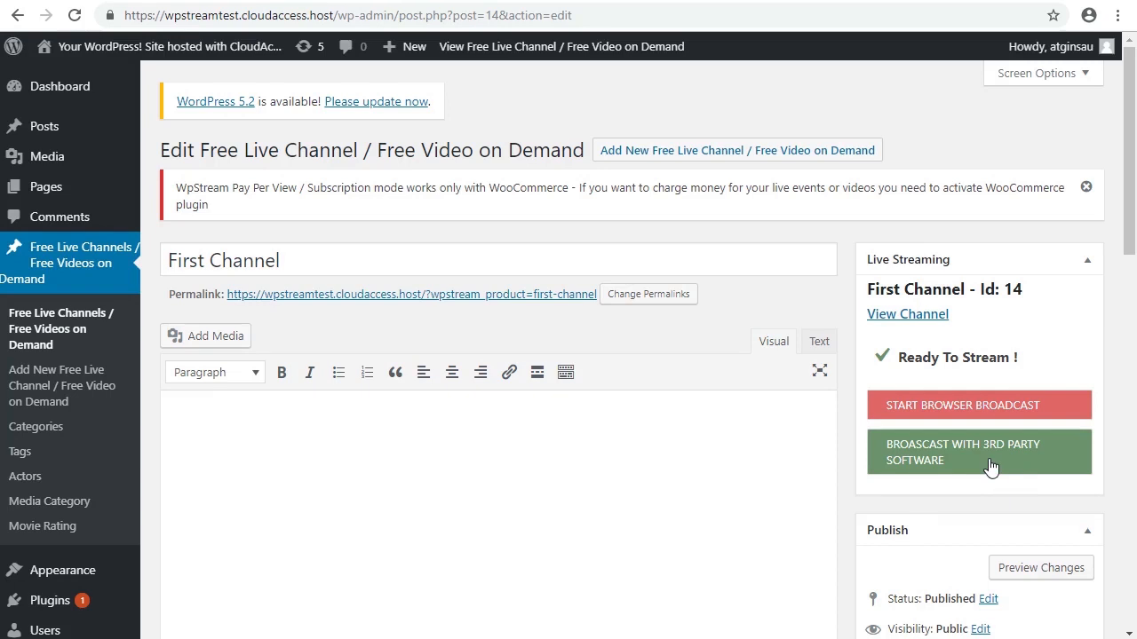
click(977, 453)
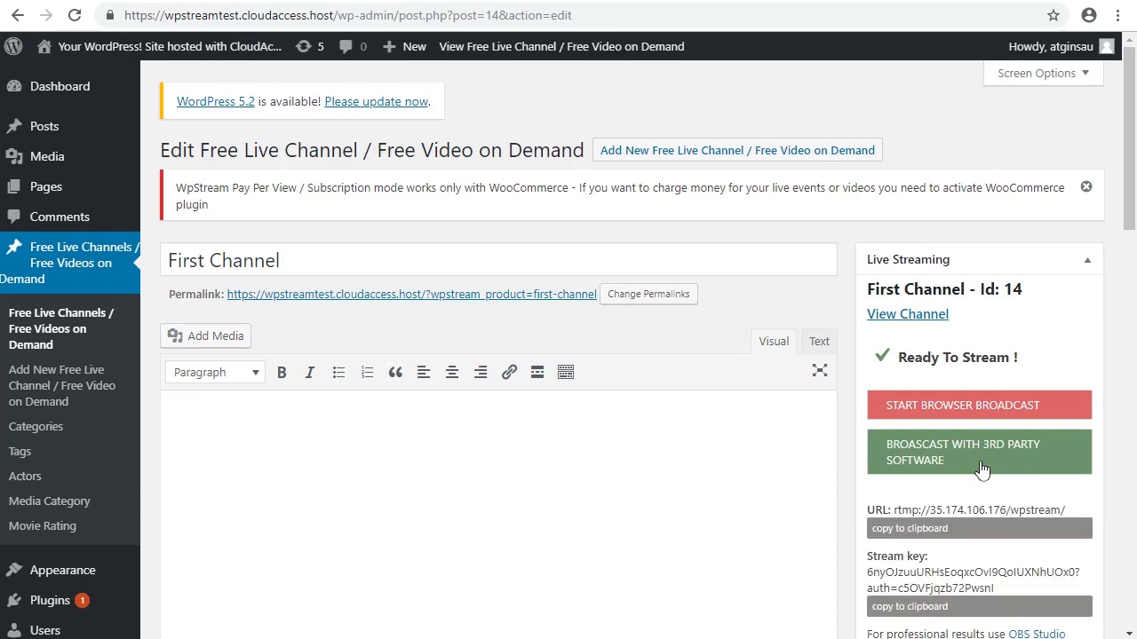
scroll(down, 3)
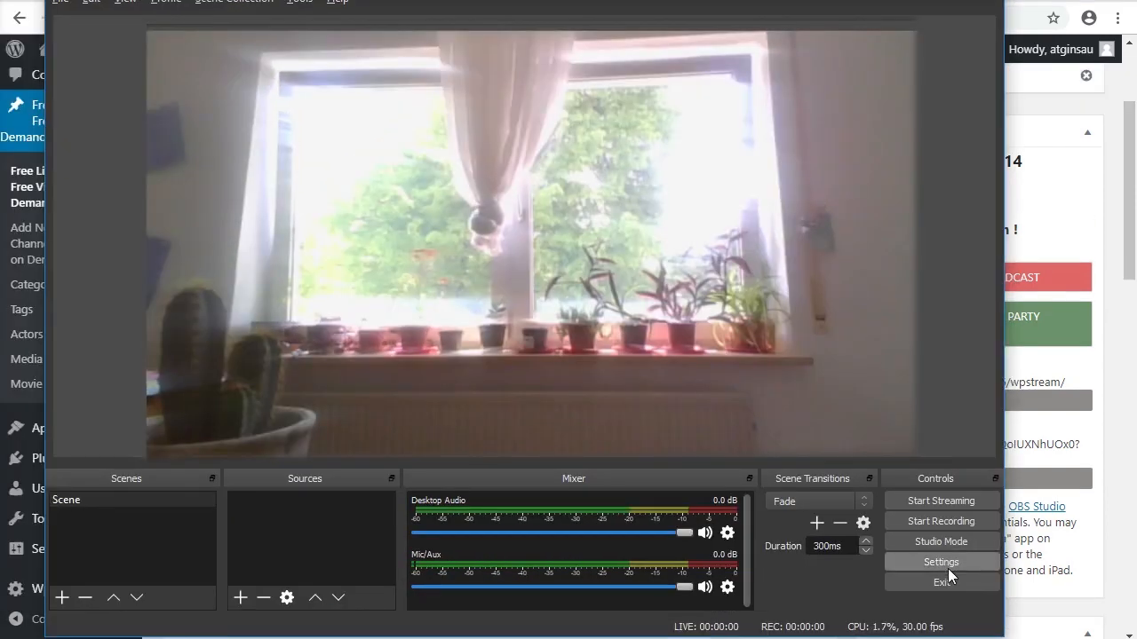
Set OBS stream service to Custom with the WpStream server URL and stream key, and save.
click(941, 561)
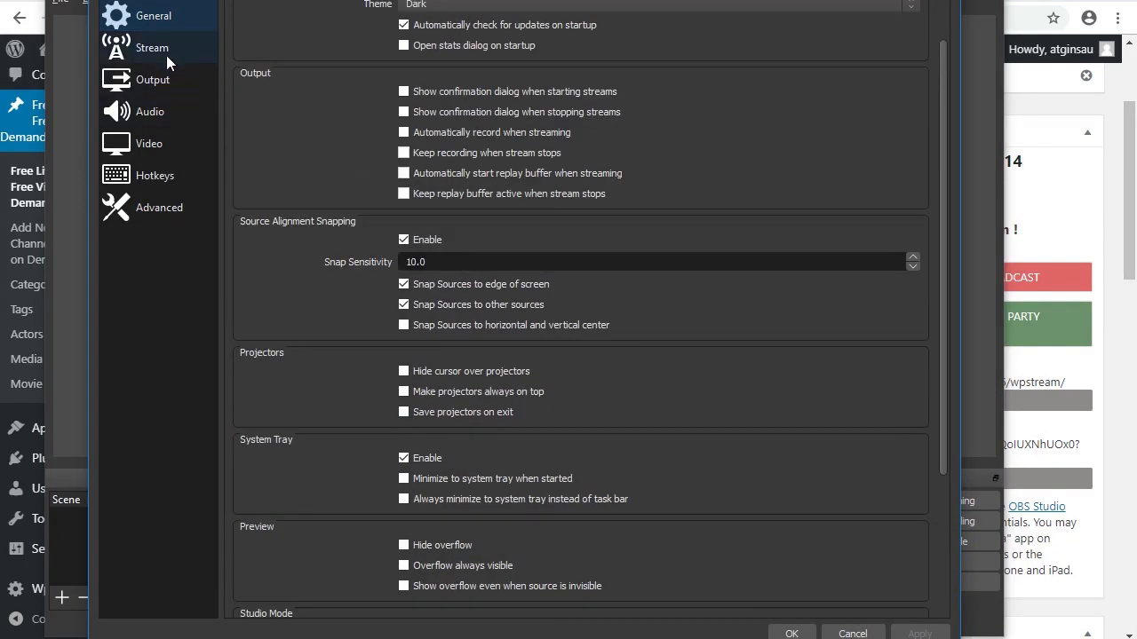
click(152, 46)
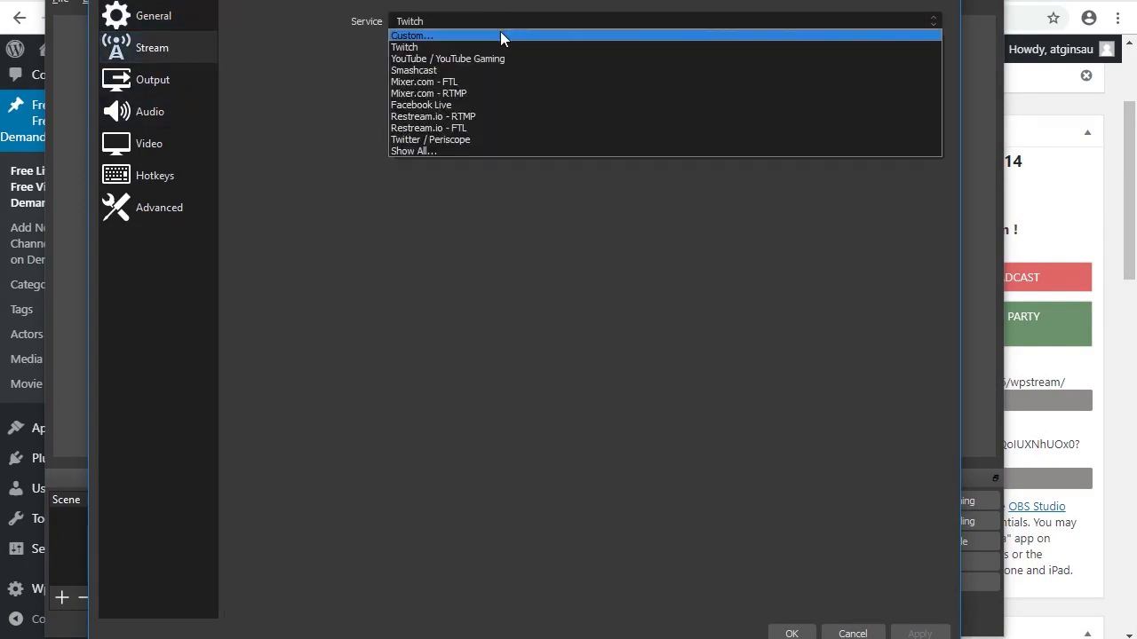
click(412, 35)
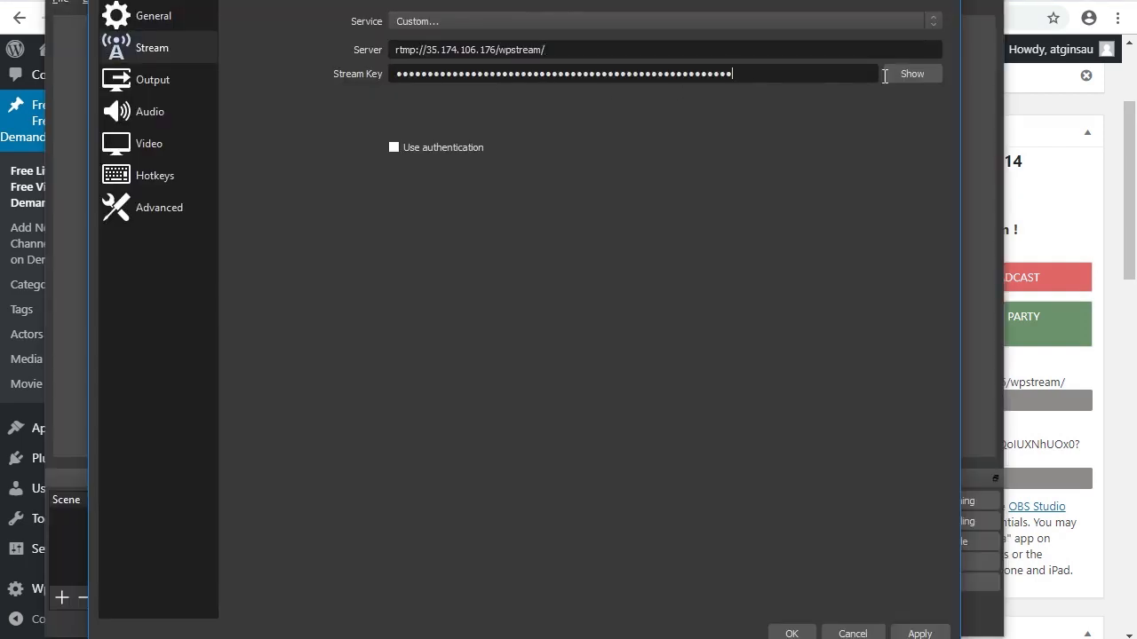
click(913, 75)
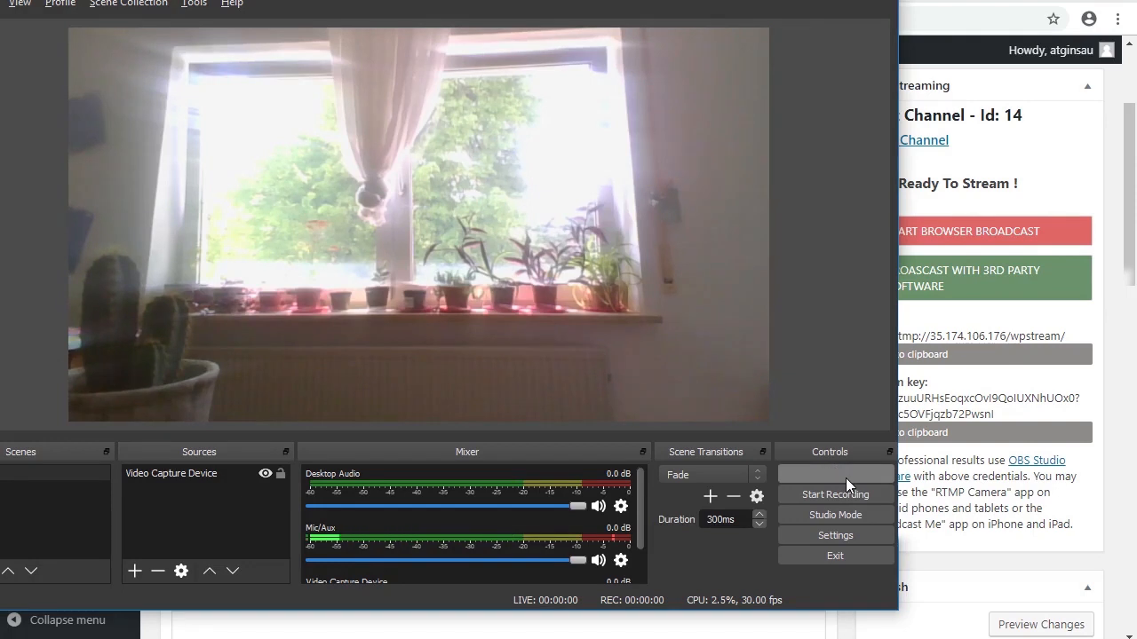
Start streaming the camera feed from OBS to First Channel.
click(835, 472)
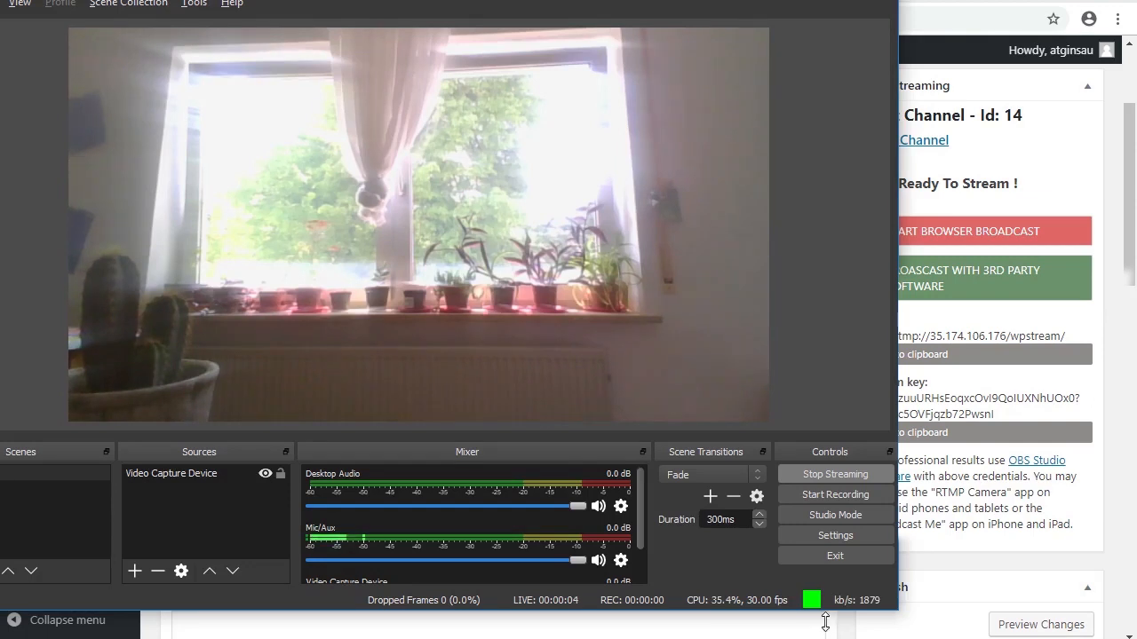
mouse_move(814, 607)
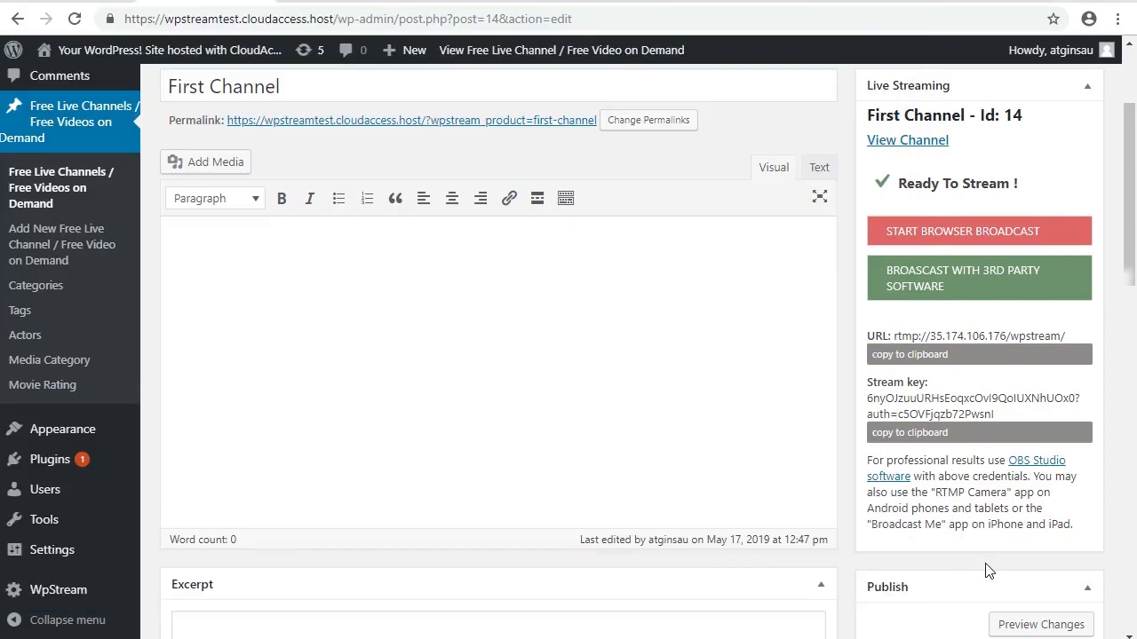
mouse_move(383, 141)
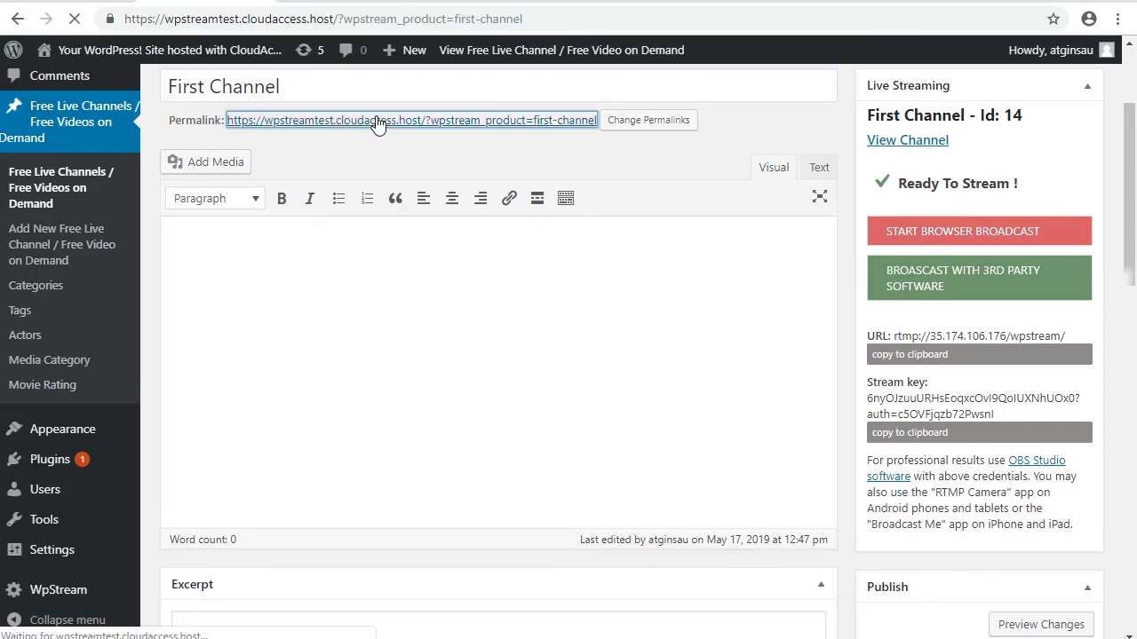
mouse_move(451, 163)
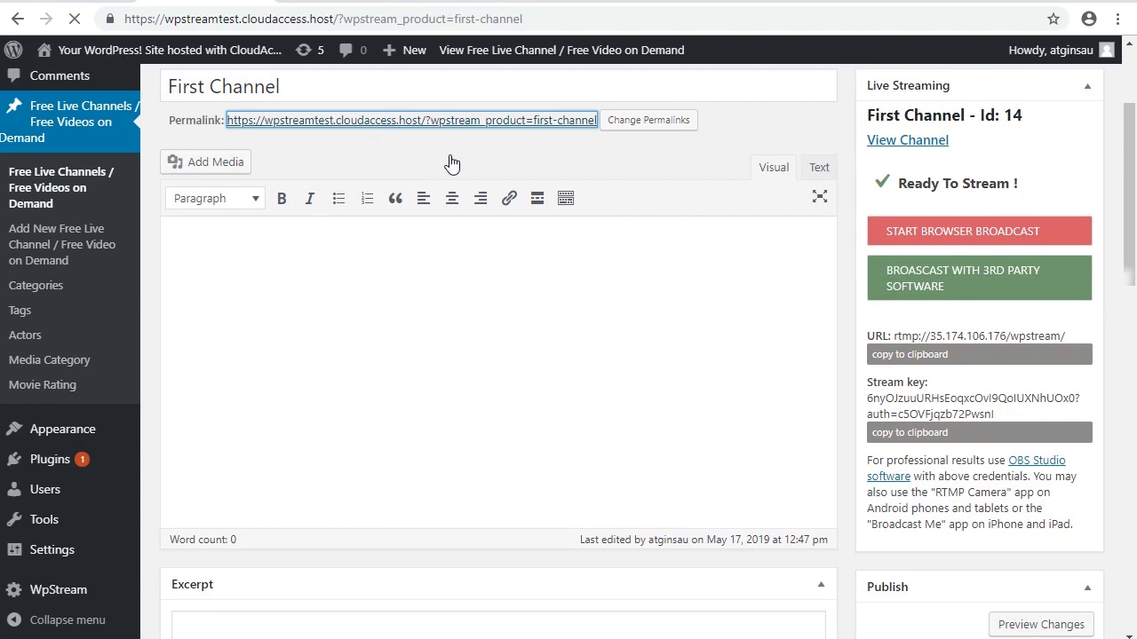
Open First Channel's permalink page and watch the live camera stream in the player.
click(906, 139)
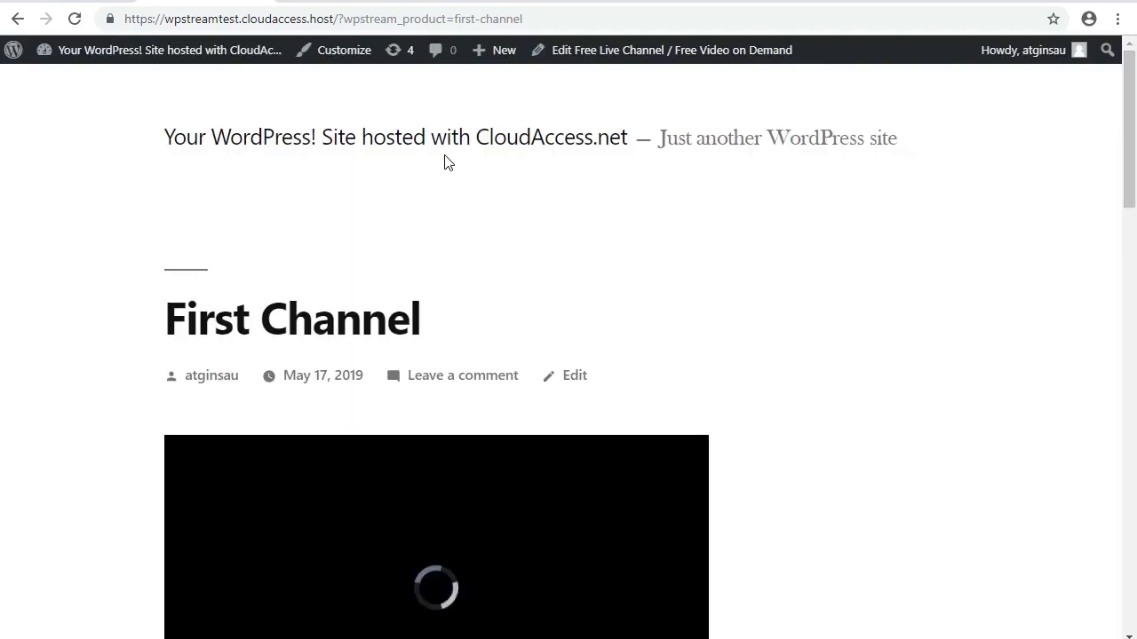
scroll(down, 3)
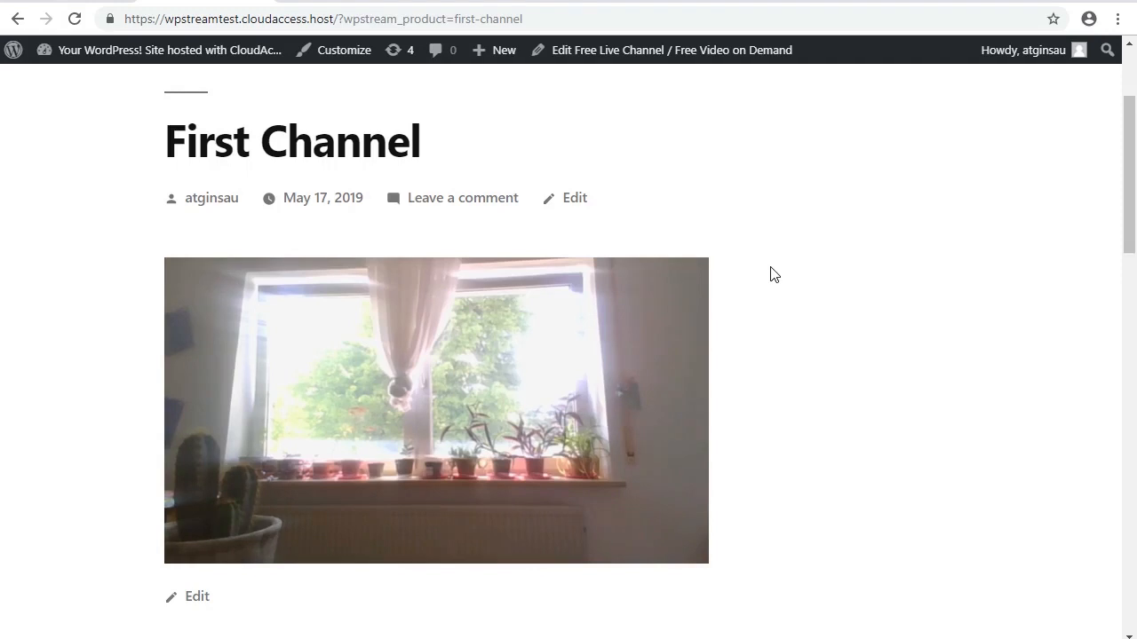
click(323, 18)
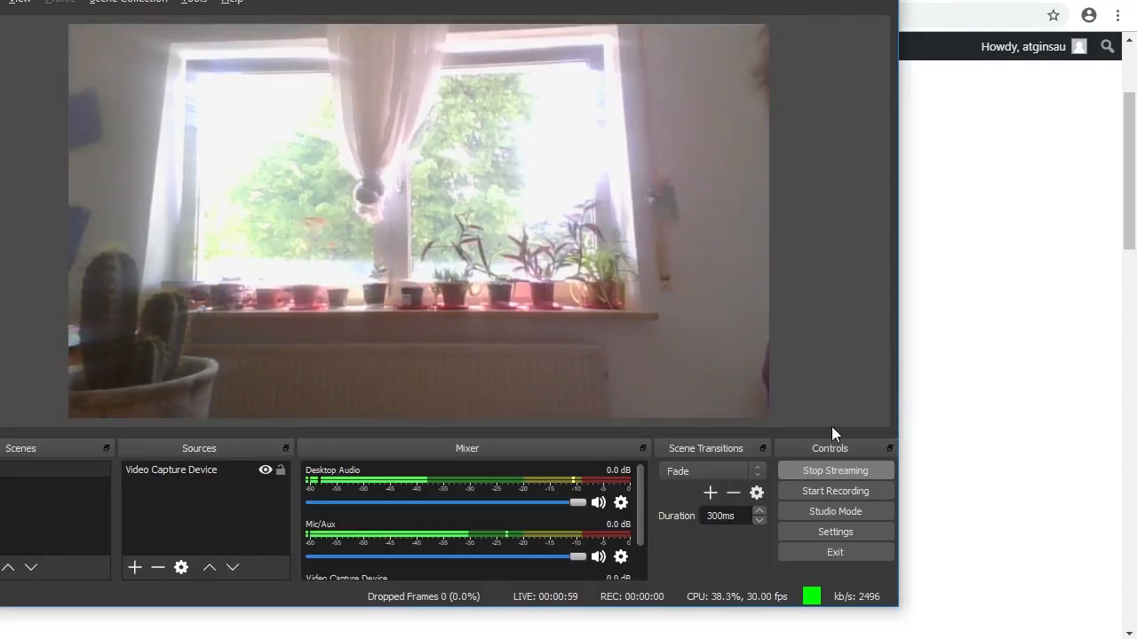
Stop streaming the camera feed from the OBS Controls panel.
click(835, 471)
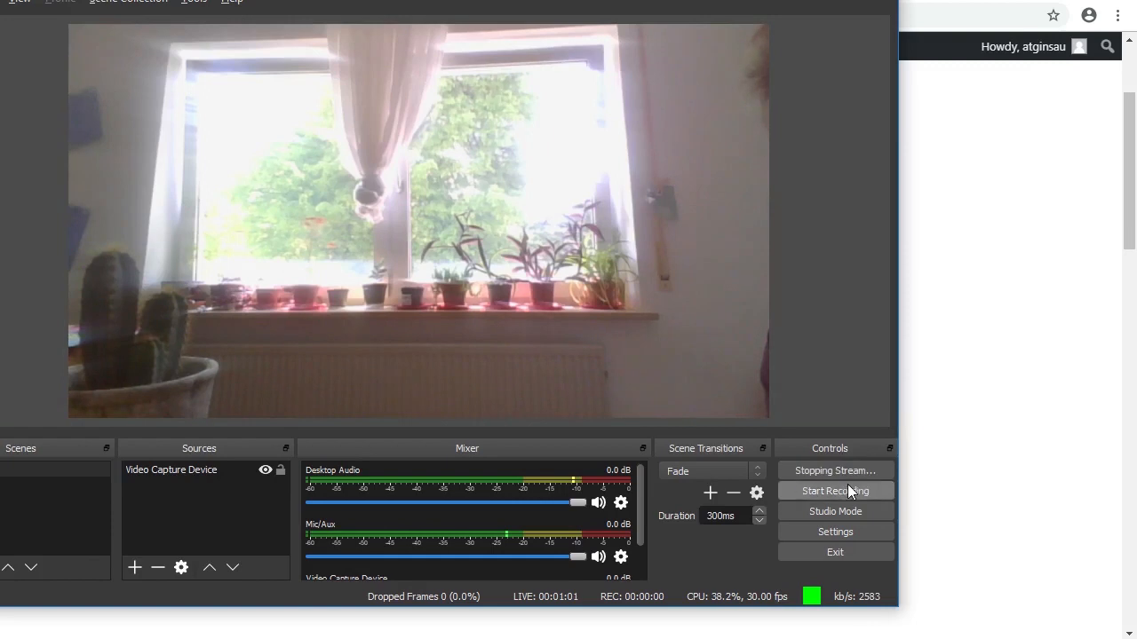
click(835, 470)
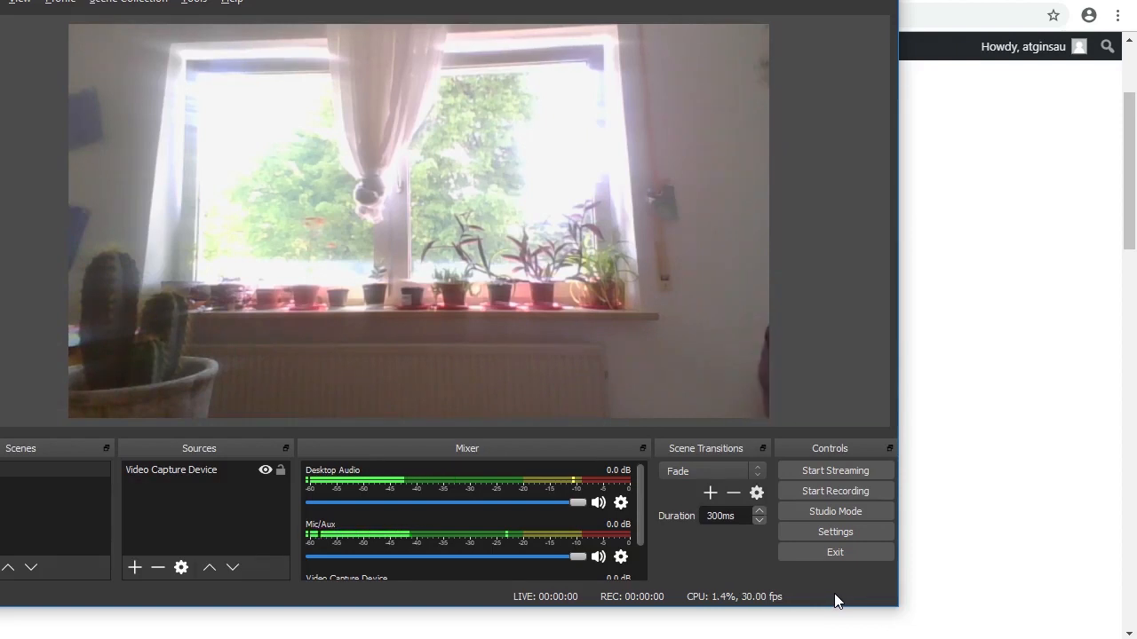
mouse_move(945, 437)
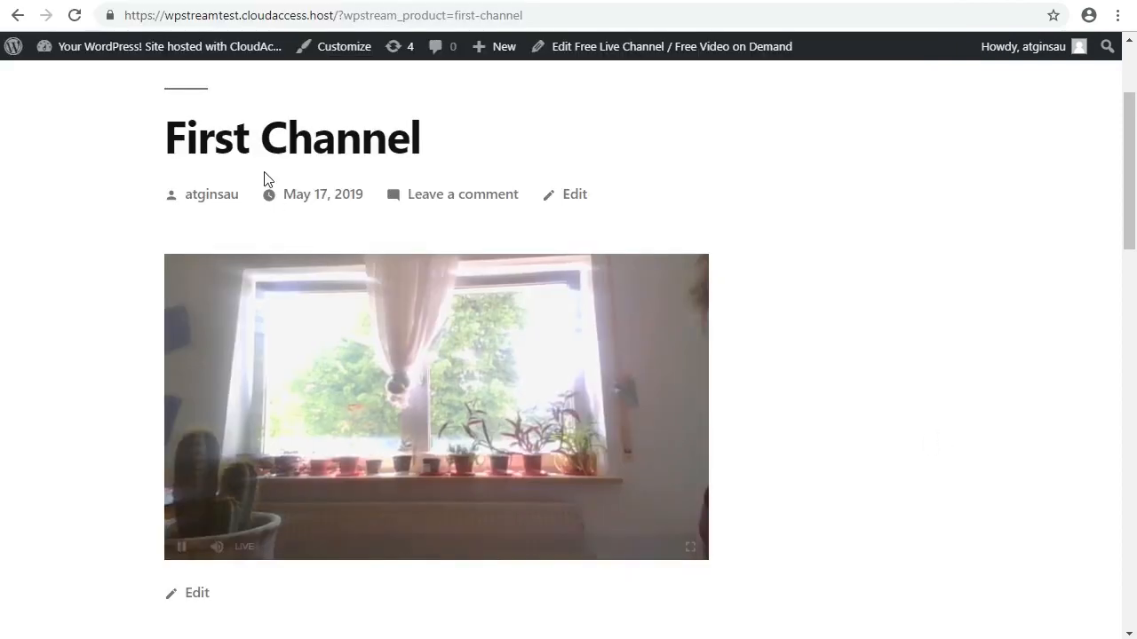
Navigate via the site dashboard to WpStream Media Management showing the recorded video.
scroll(up, 3)
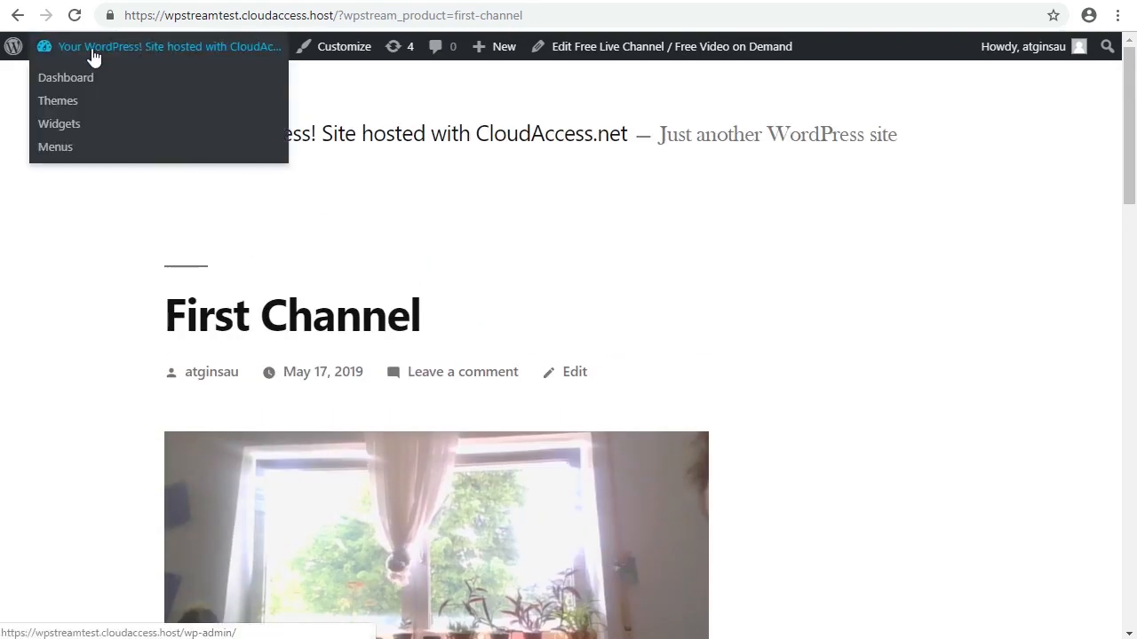
click(66, 79)
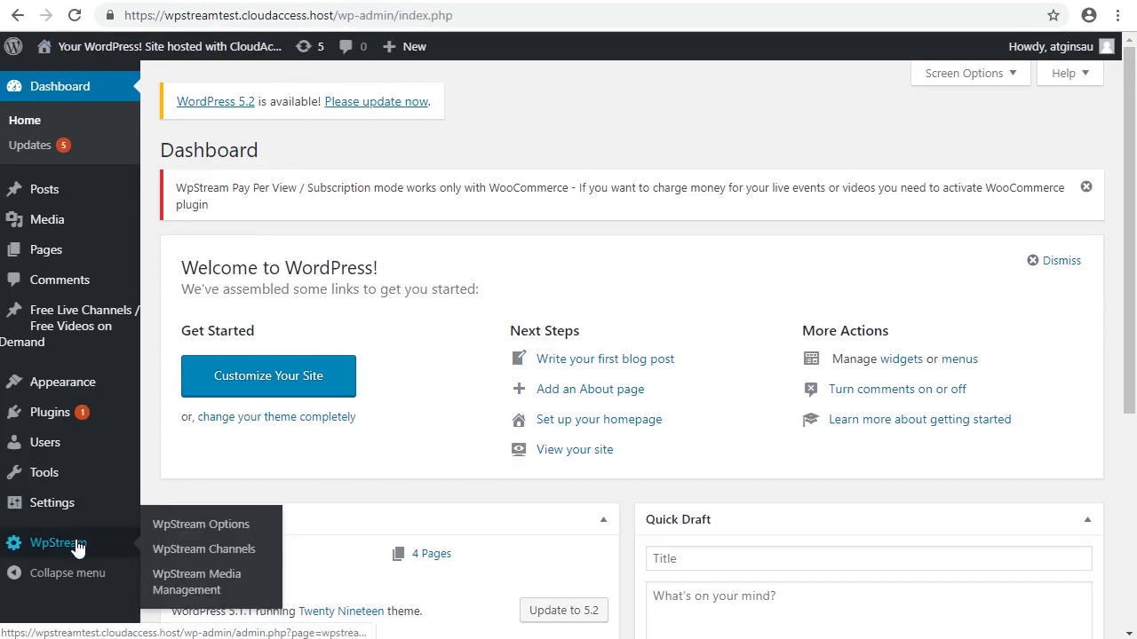
mouse_move(196, 583)
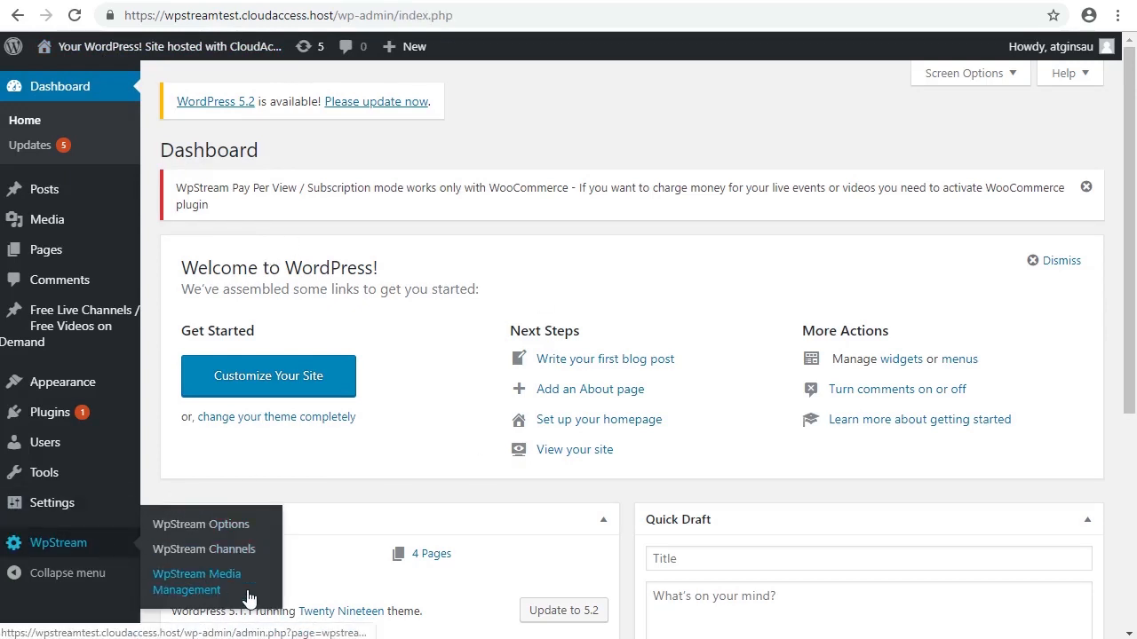
click(196, 582)
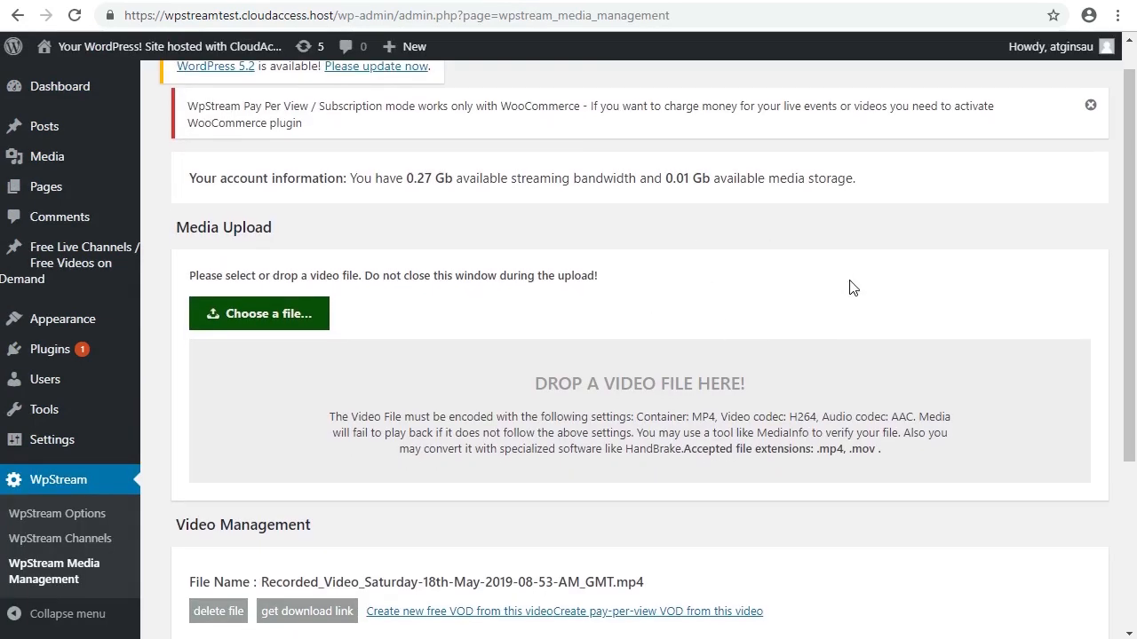
mouse_move(305, 611)
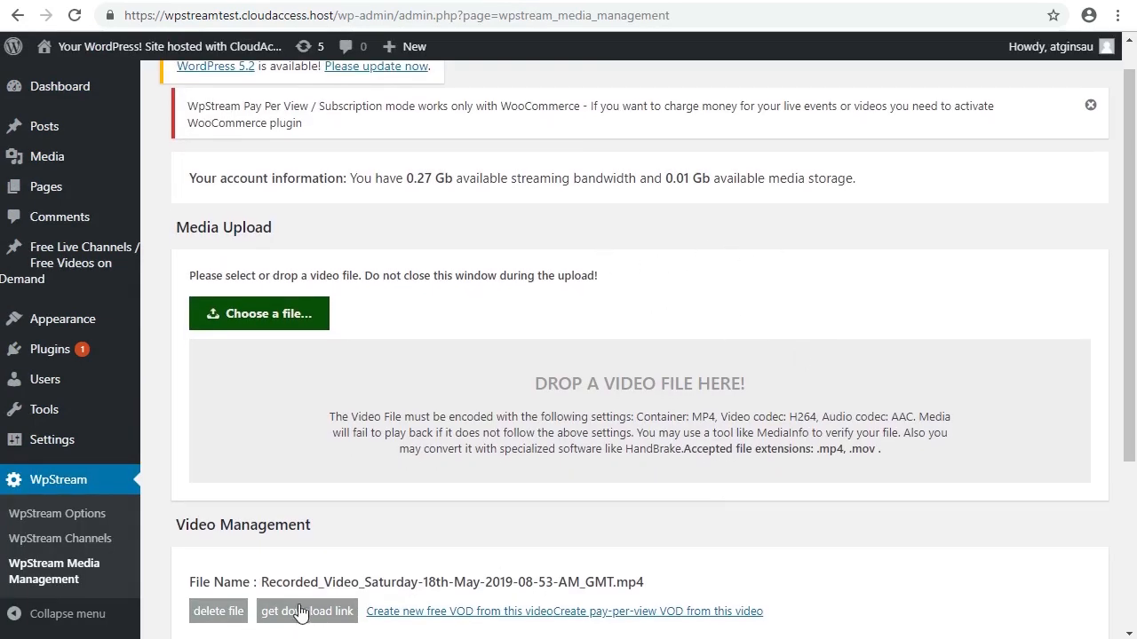
click(458, 611)
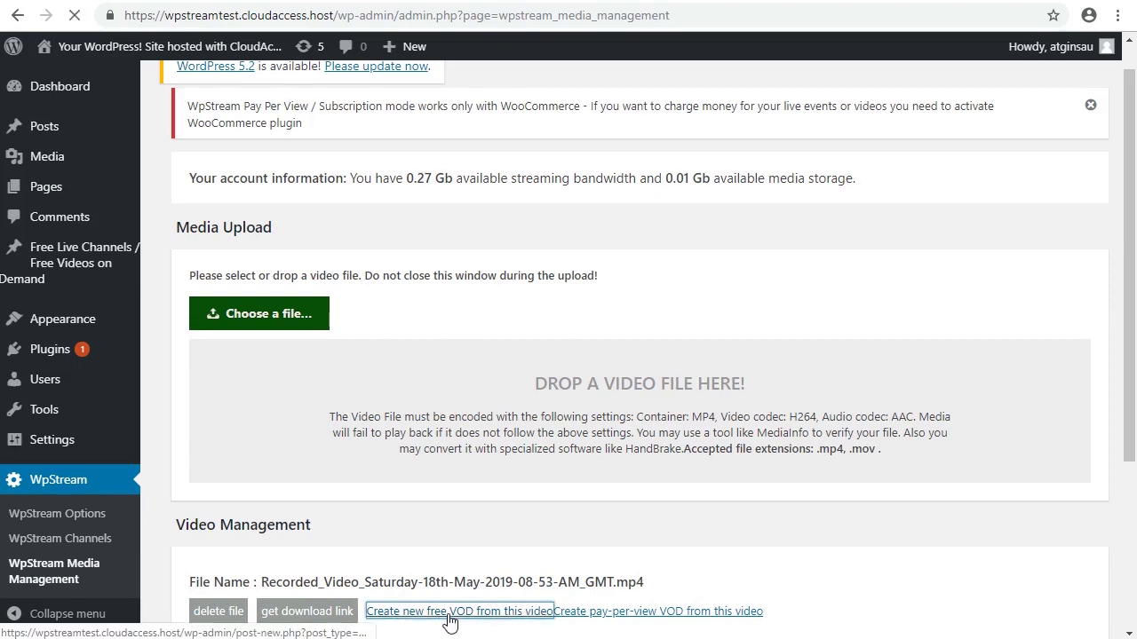
Create a free VOD from the recording, title it 'My First VOD', and publish it.
click(459, 611)
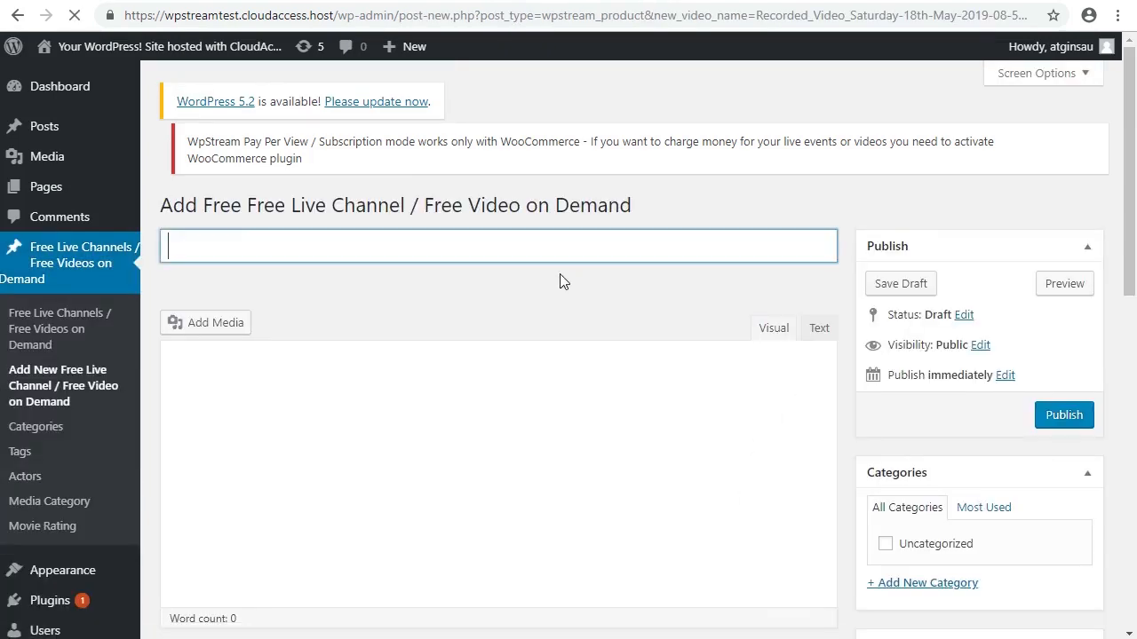
text(M)
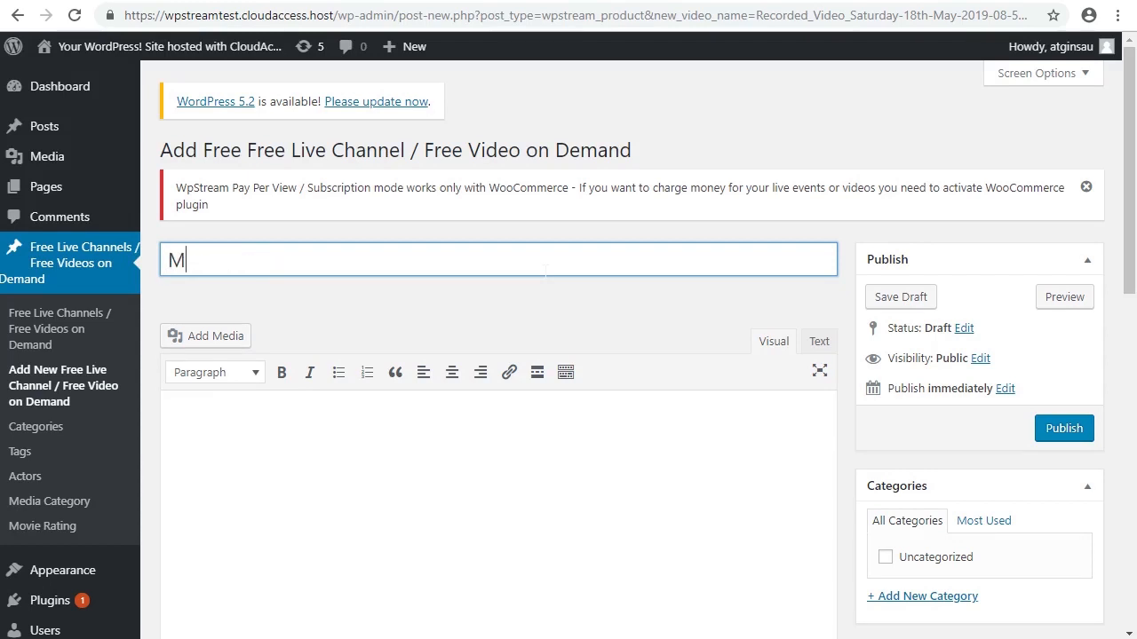
text(y First V)
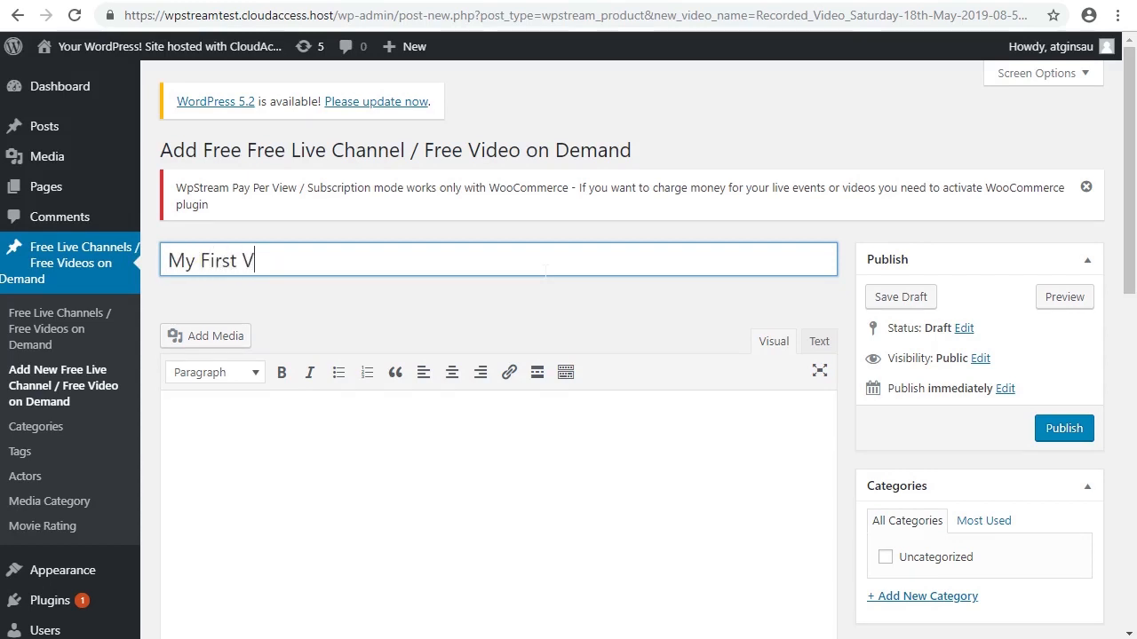
text(OD)
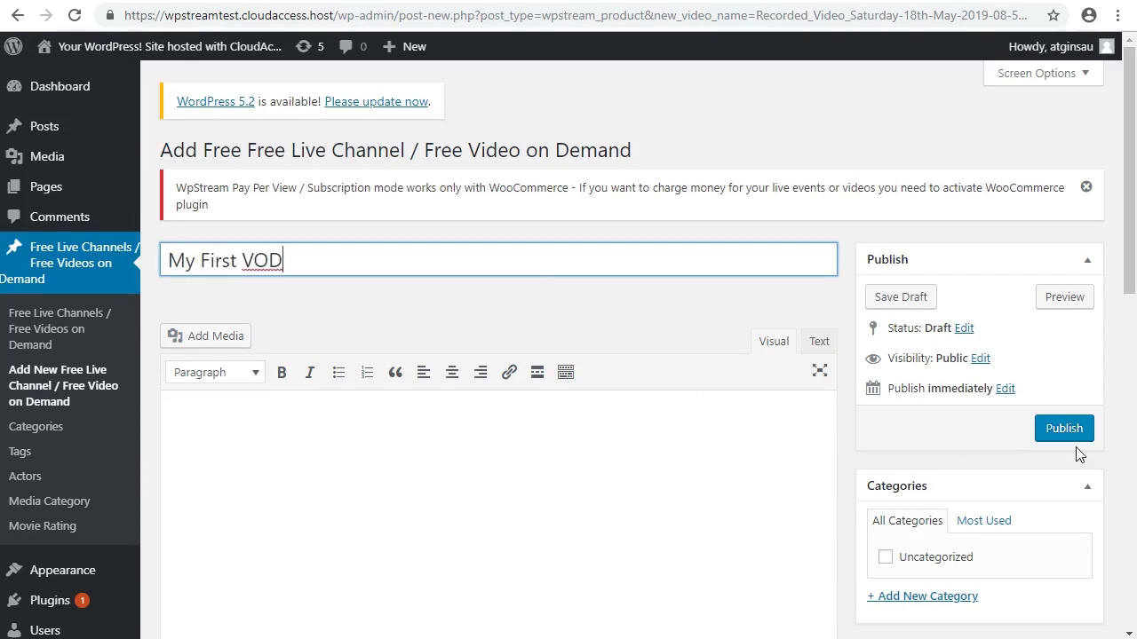
click(1063, 428)
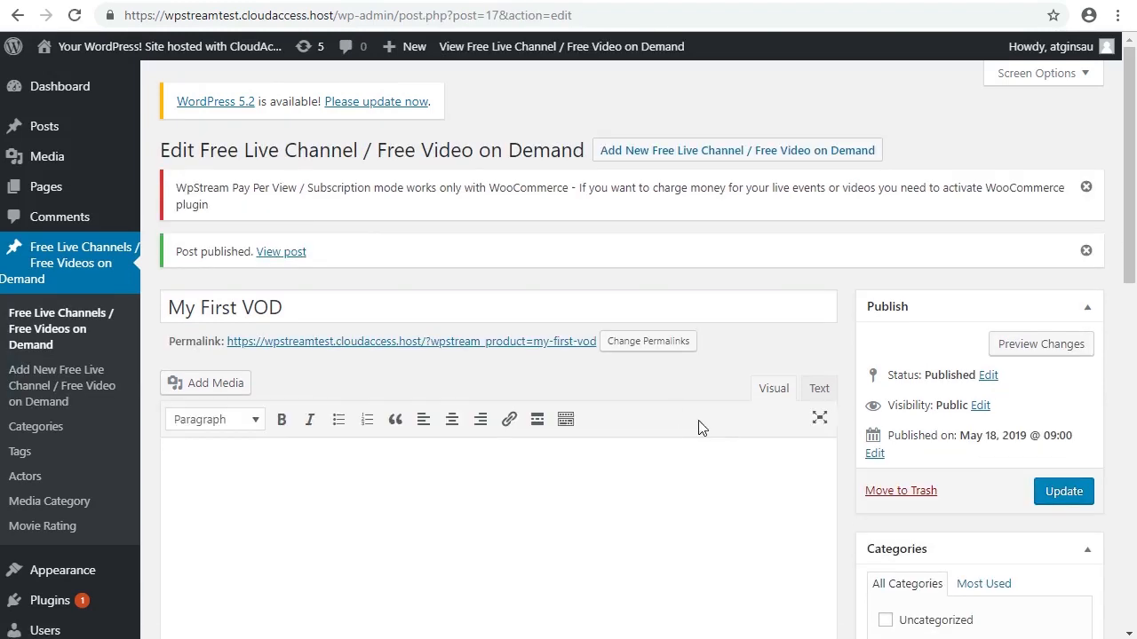
View the published 'My First VOD' post and play, pause, and resume its recorded video.
click(281, 252)
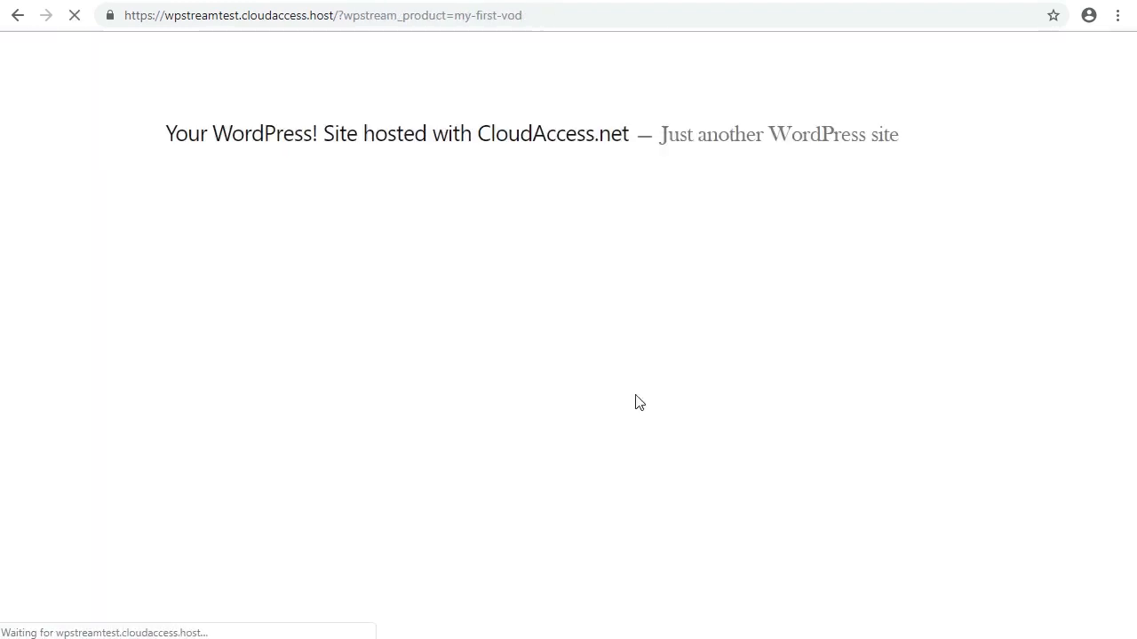
mouse_move(948, 334)
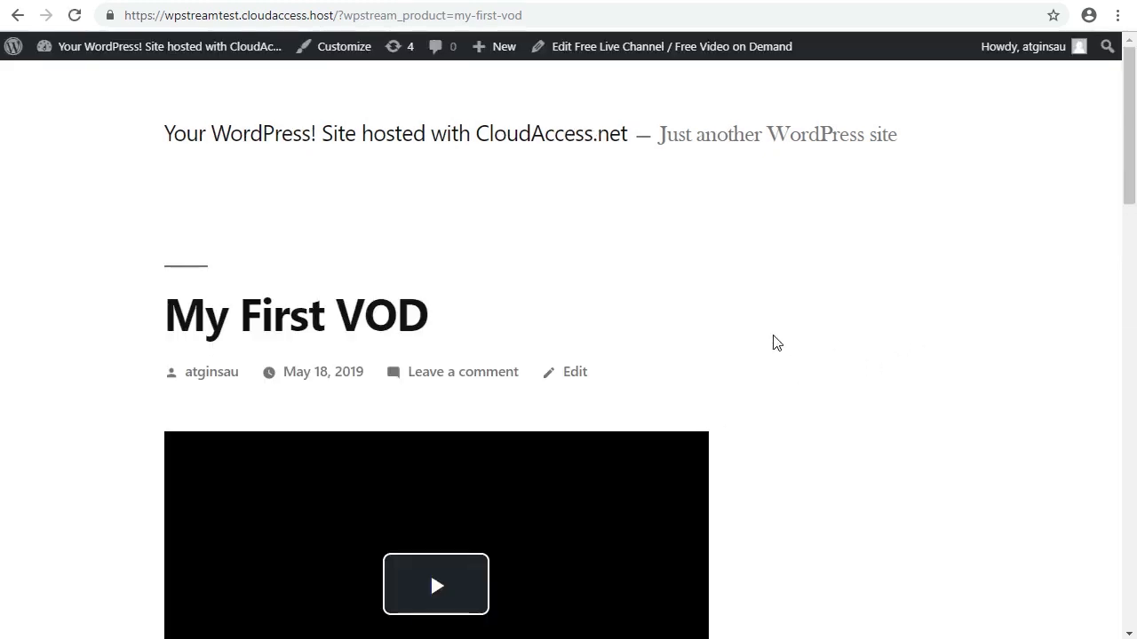
scroll(down, 3)
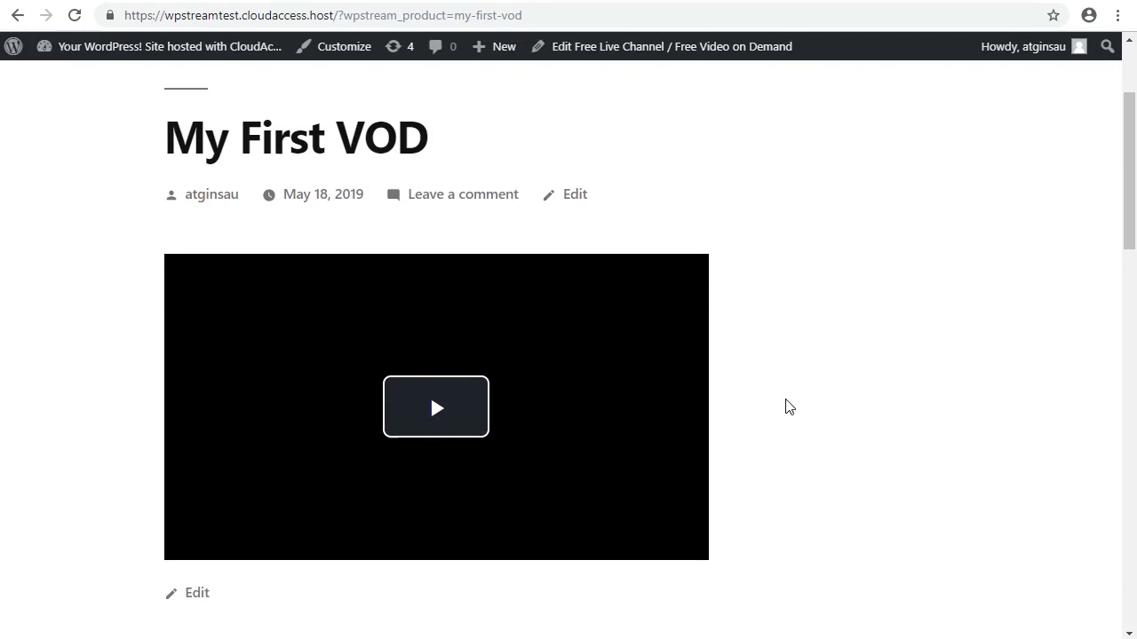
click(435, 406)
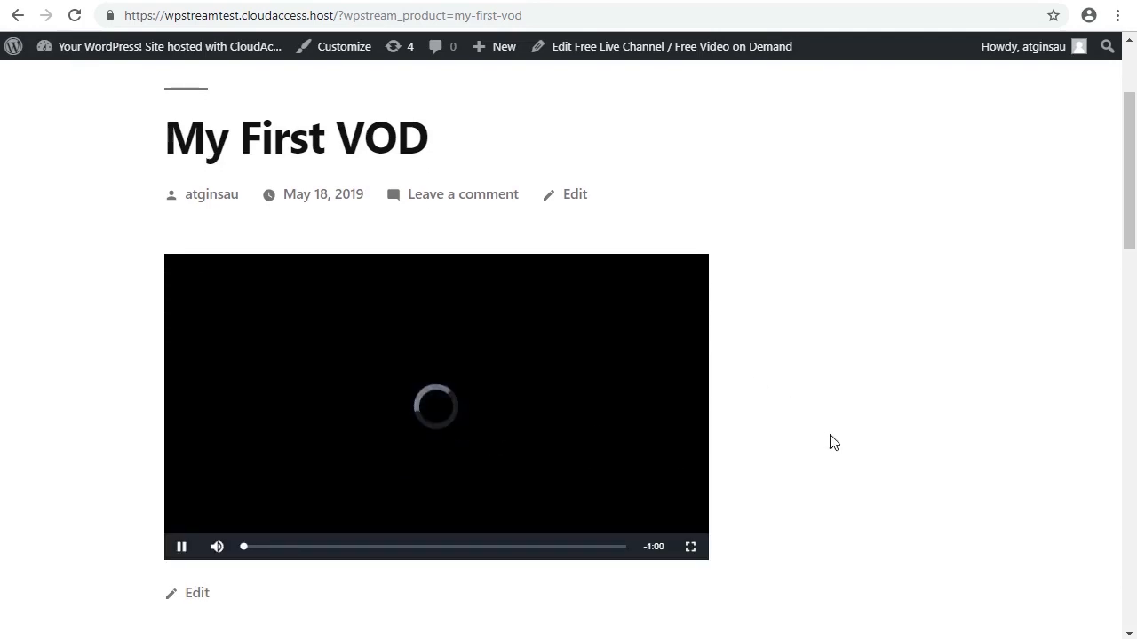
mouse_move(810, 480)
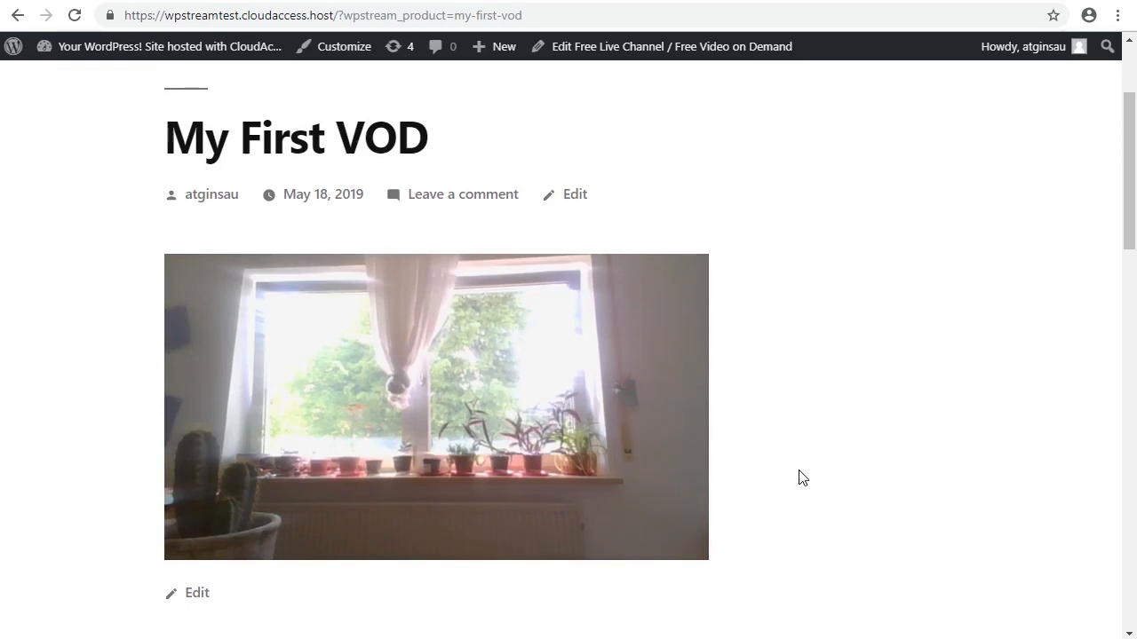
click(320, 15)
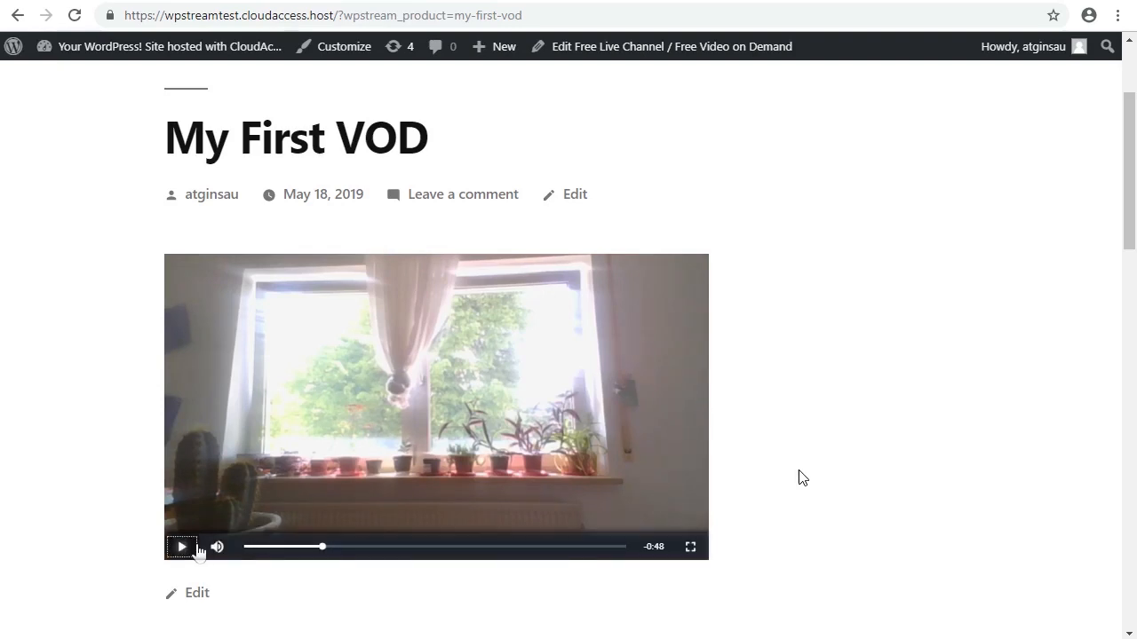
click(181, 547)
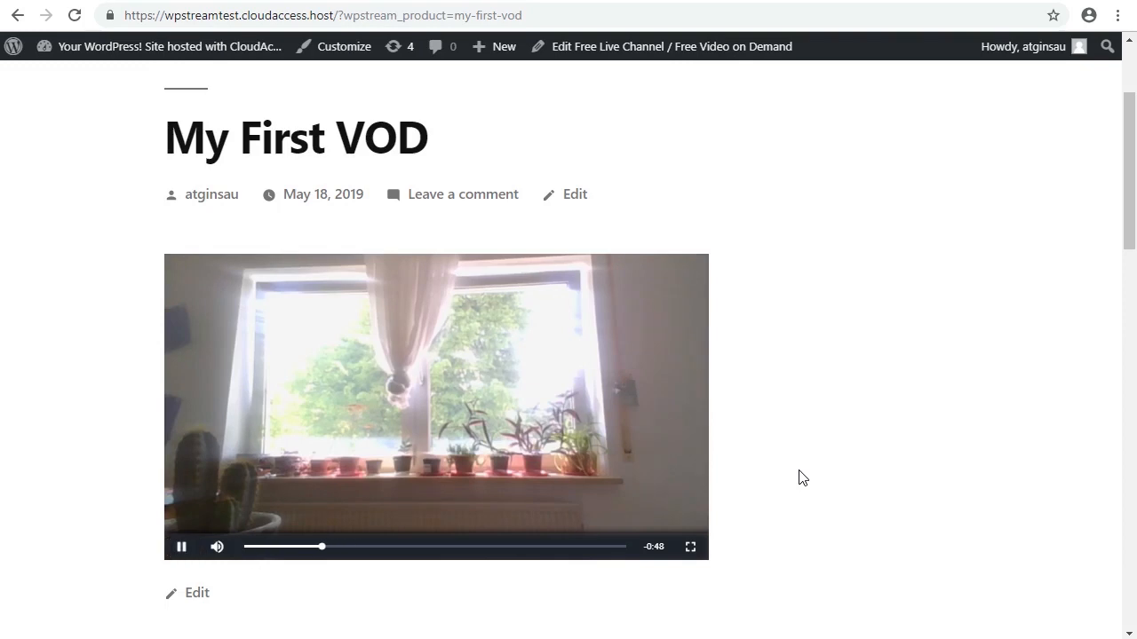